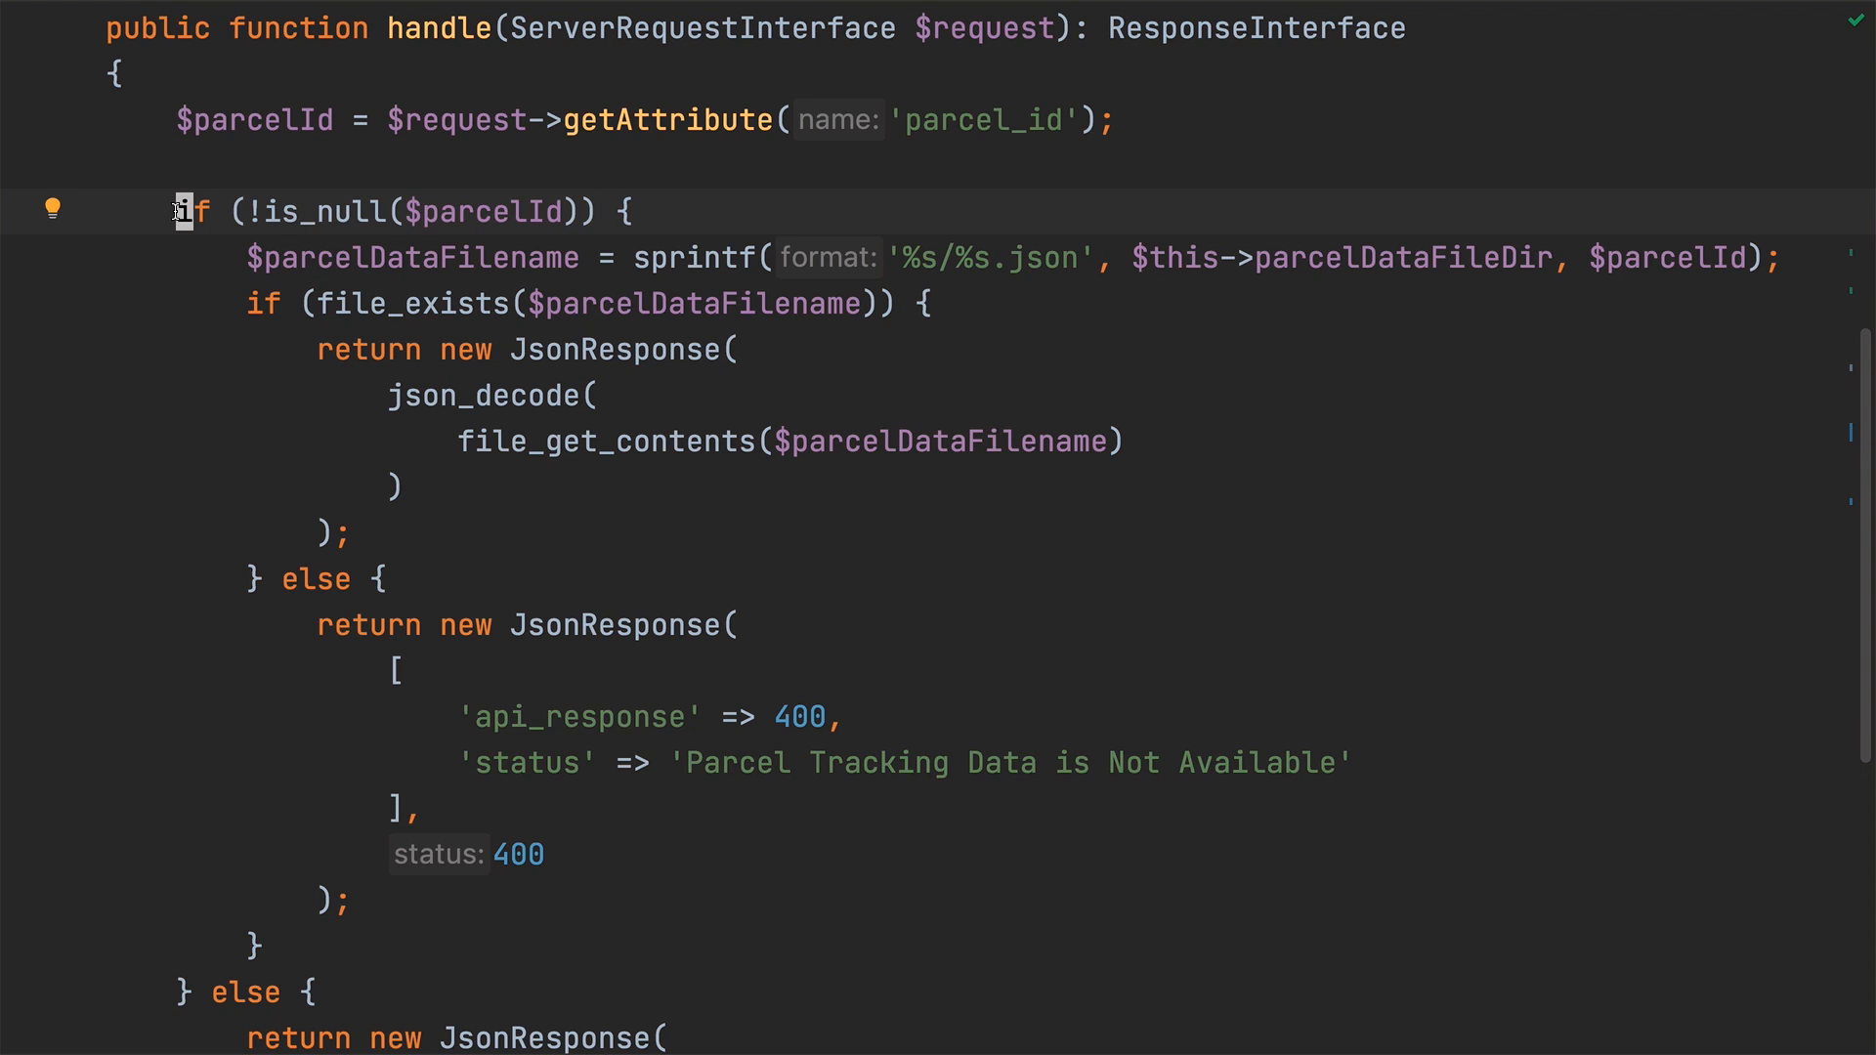
Step: Extract the !is_null($parcelId) check into an isValidParcelId method without a PhpDoc comment
double_click(485, 211)
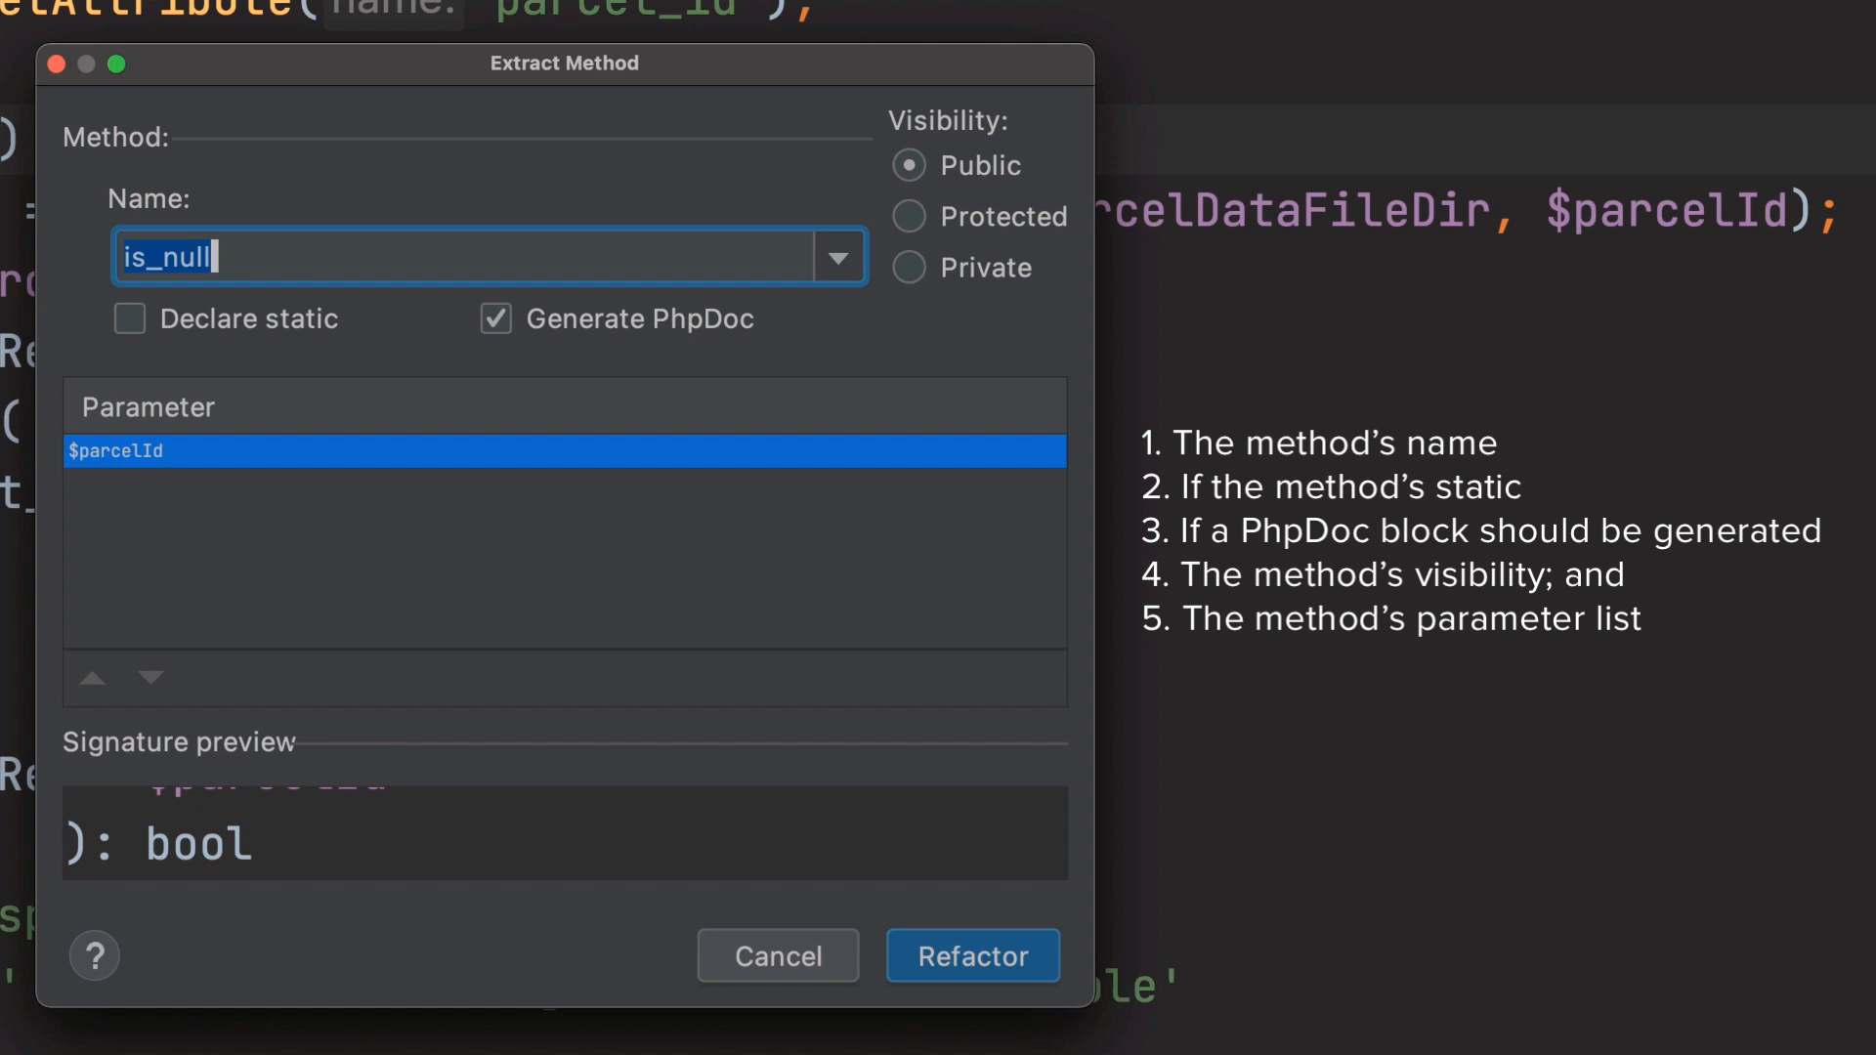
mouse_move(849, 272)
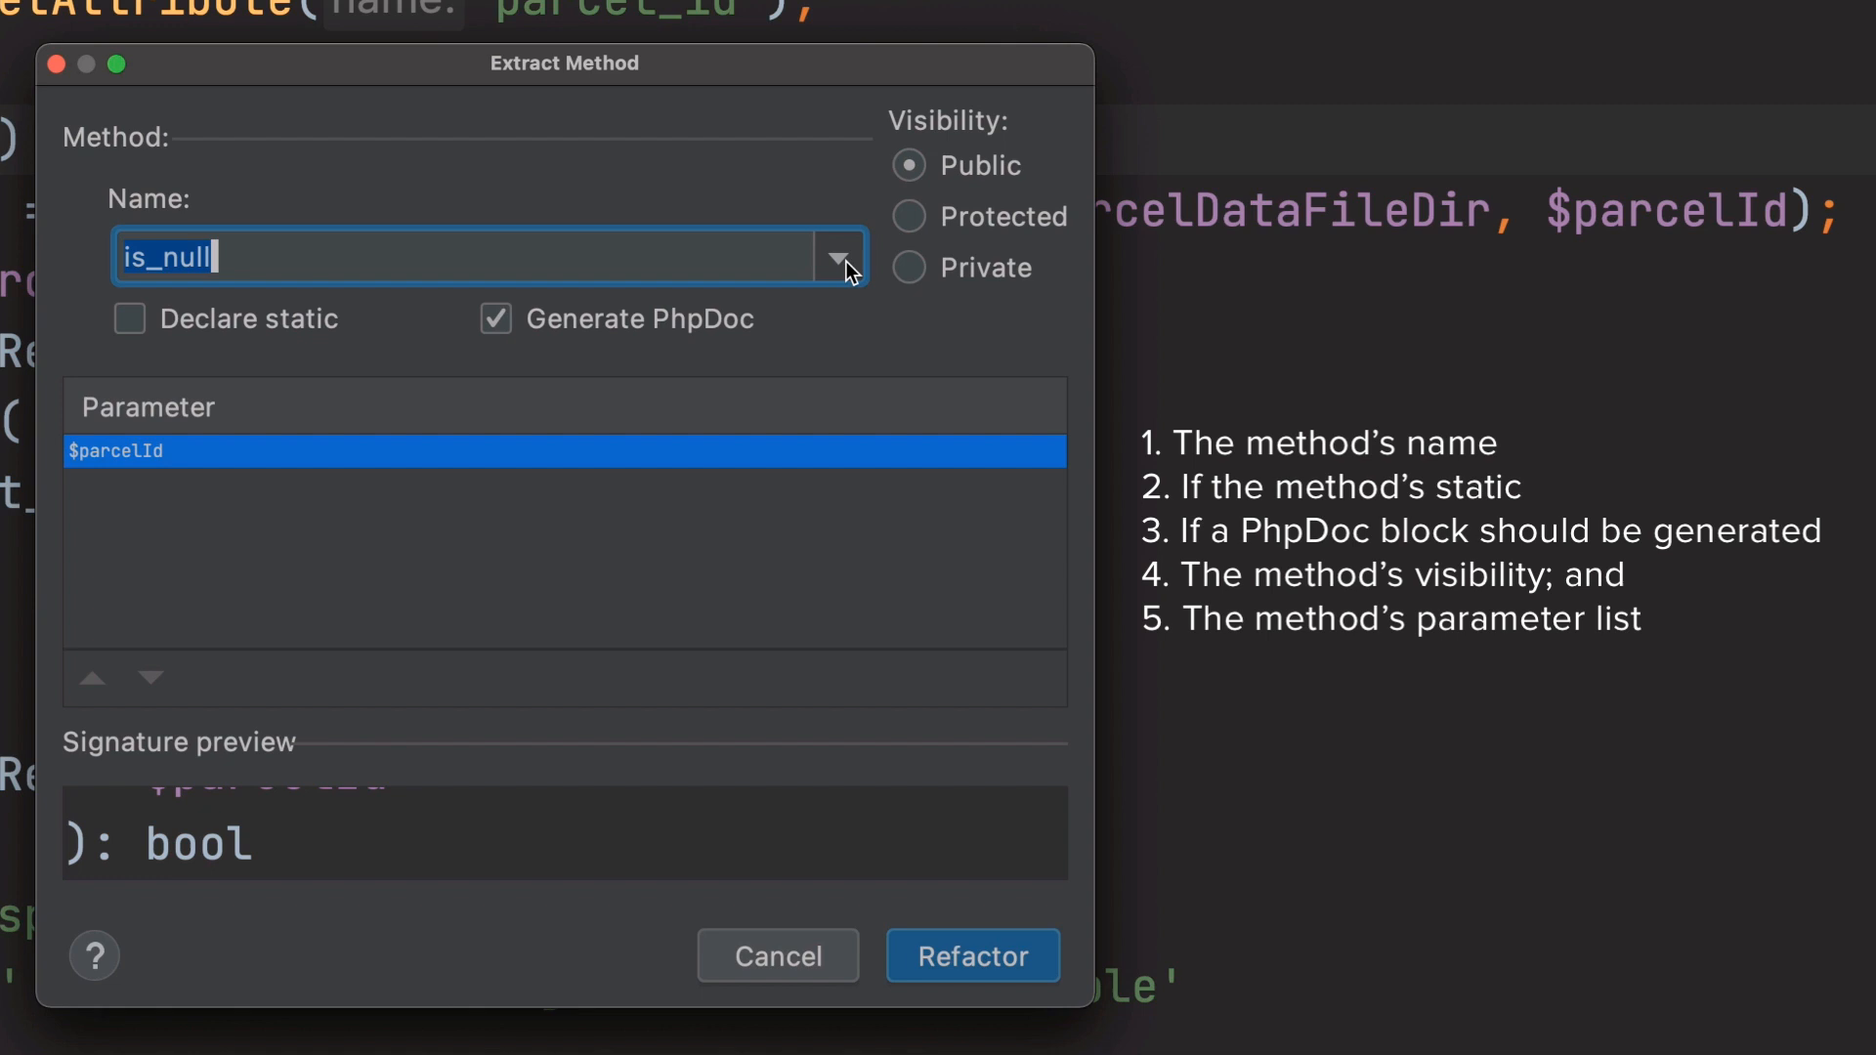
type("isV")
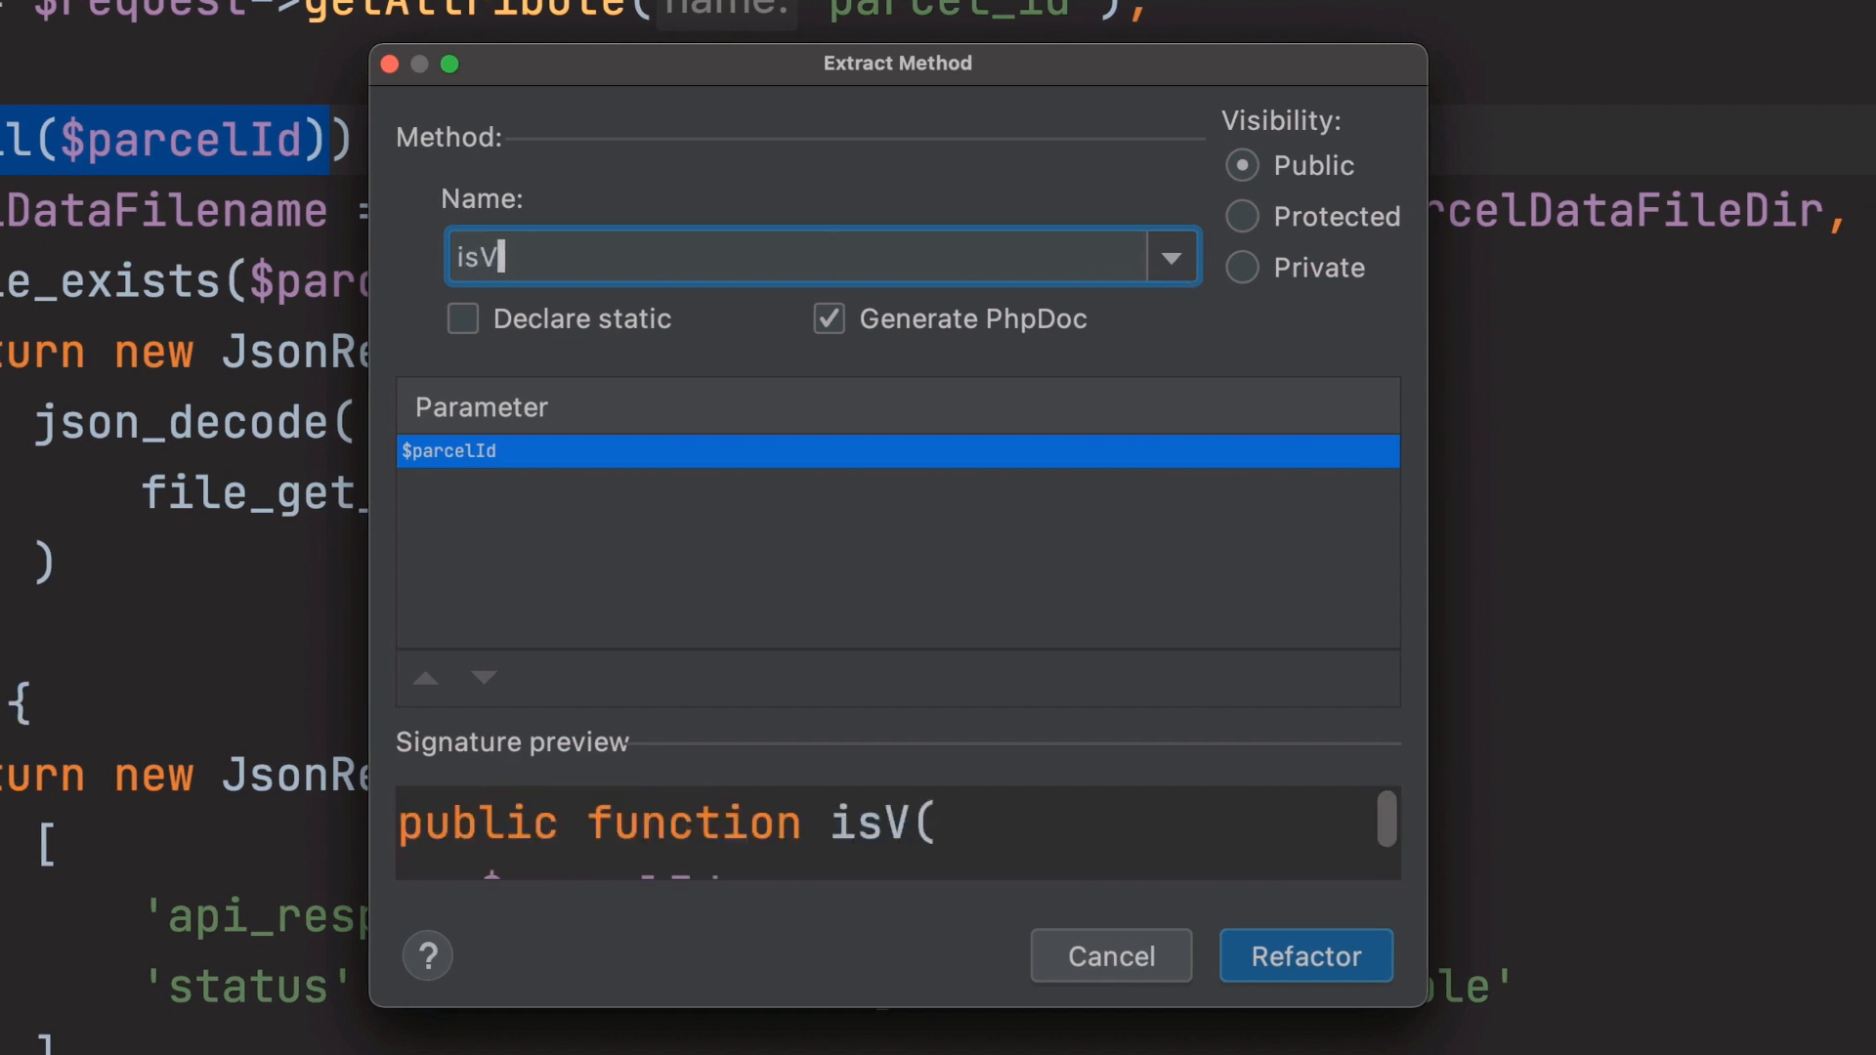
type("alidParcelId")
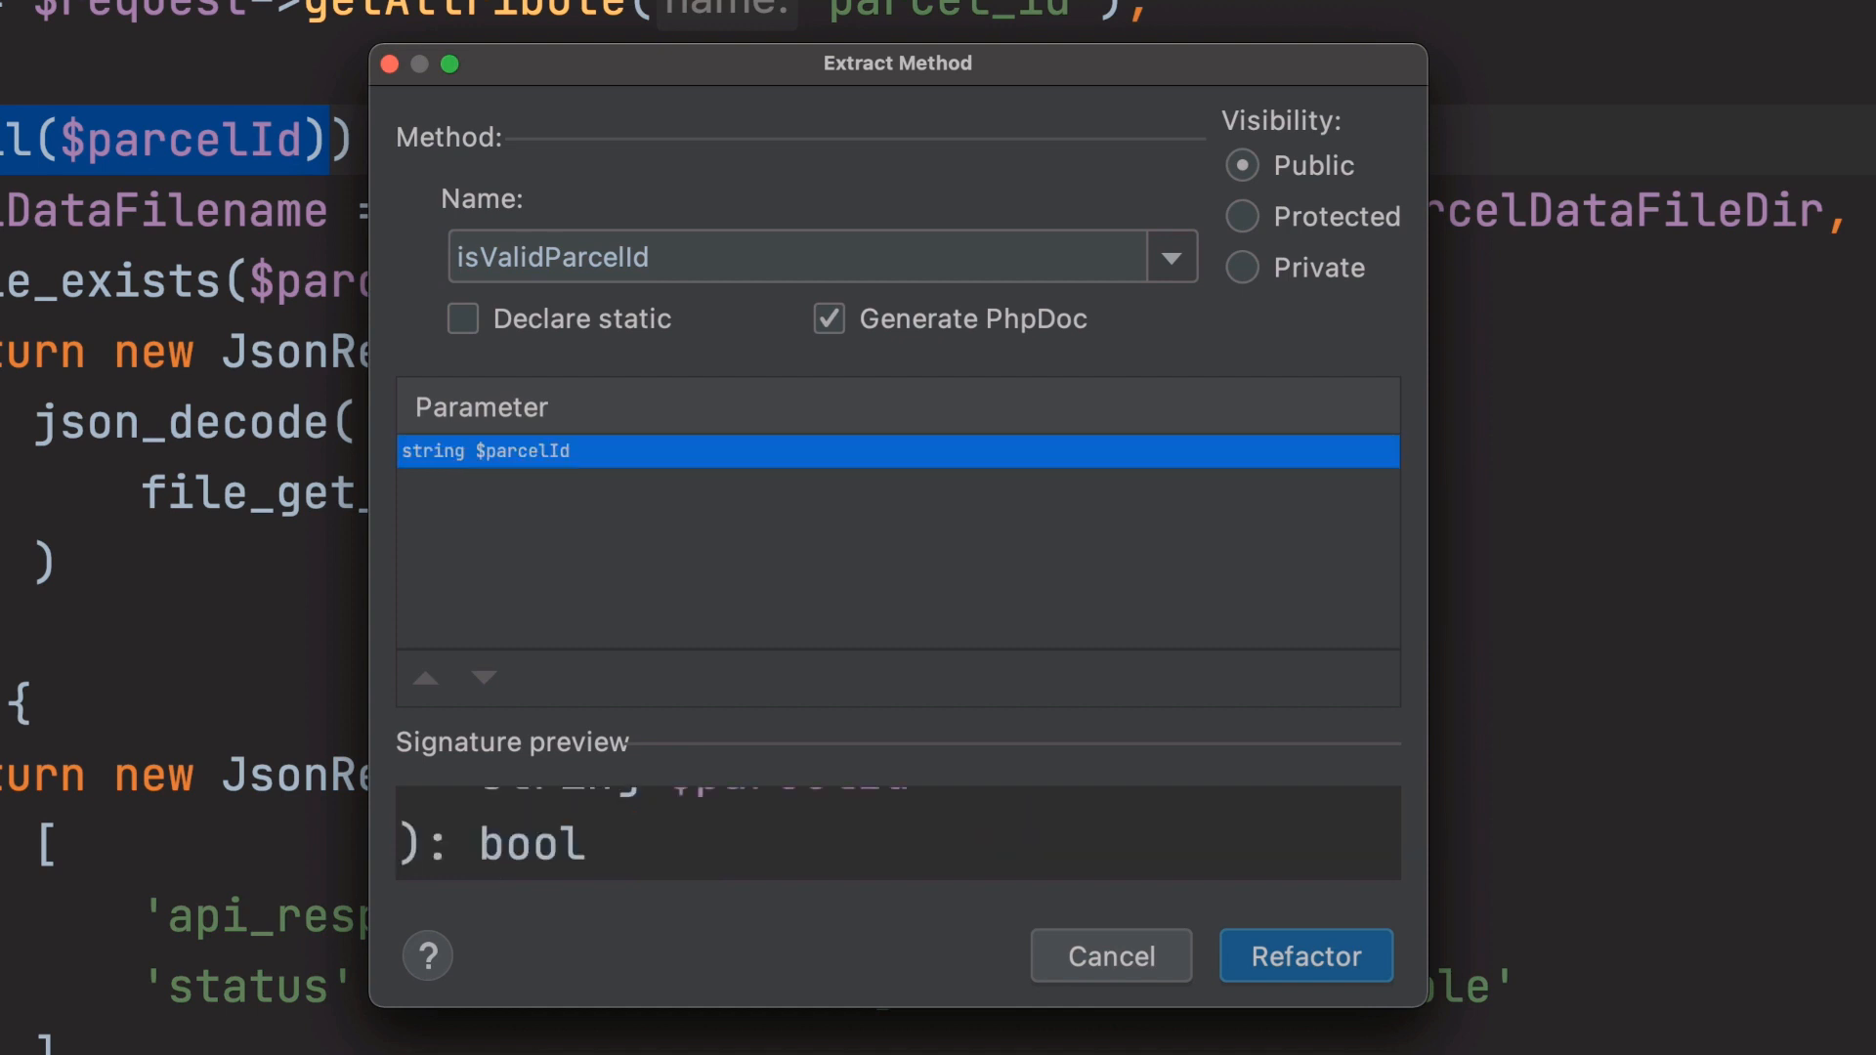
left_click(827, 319)
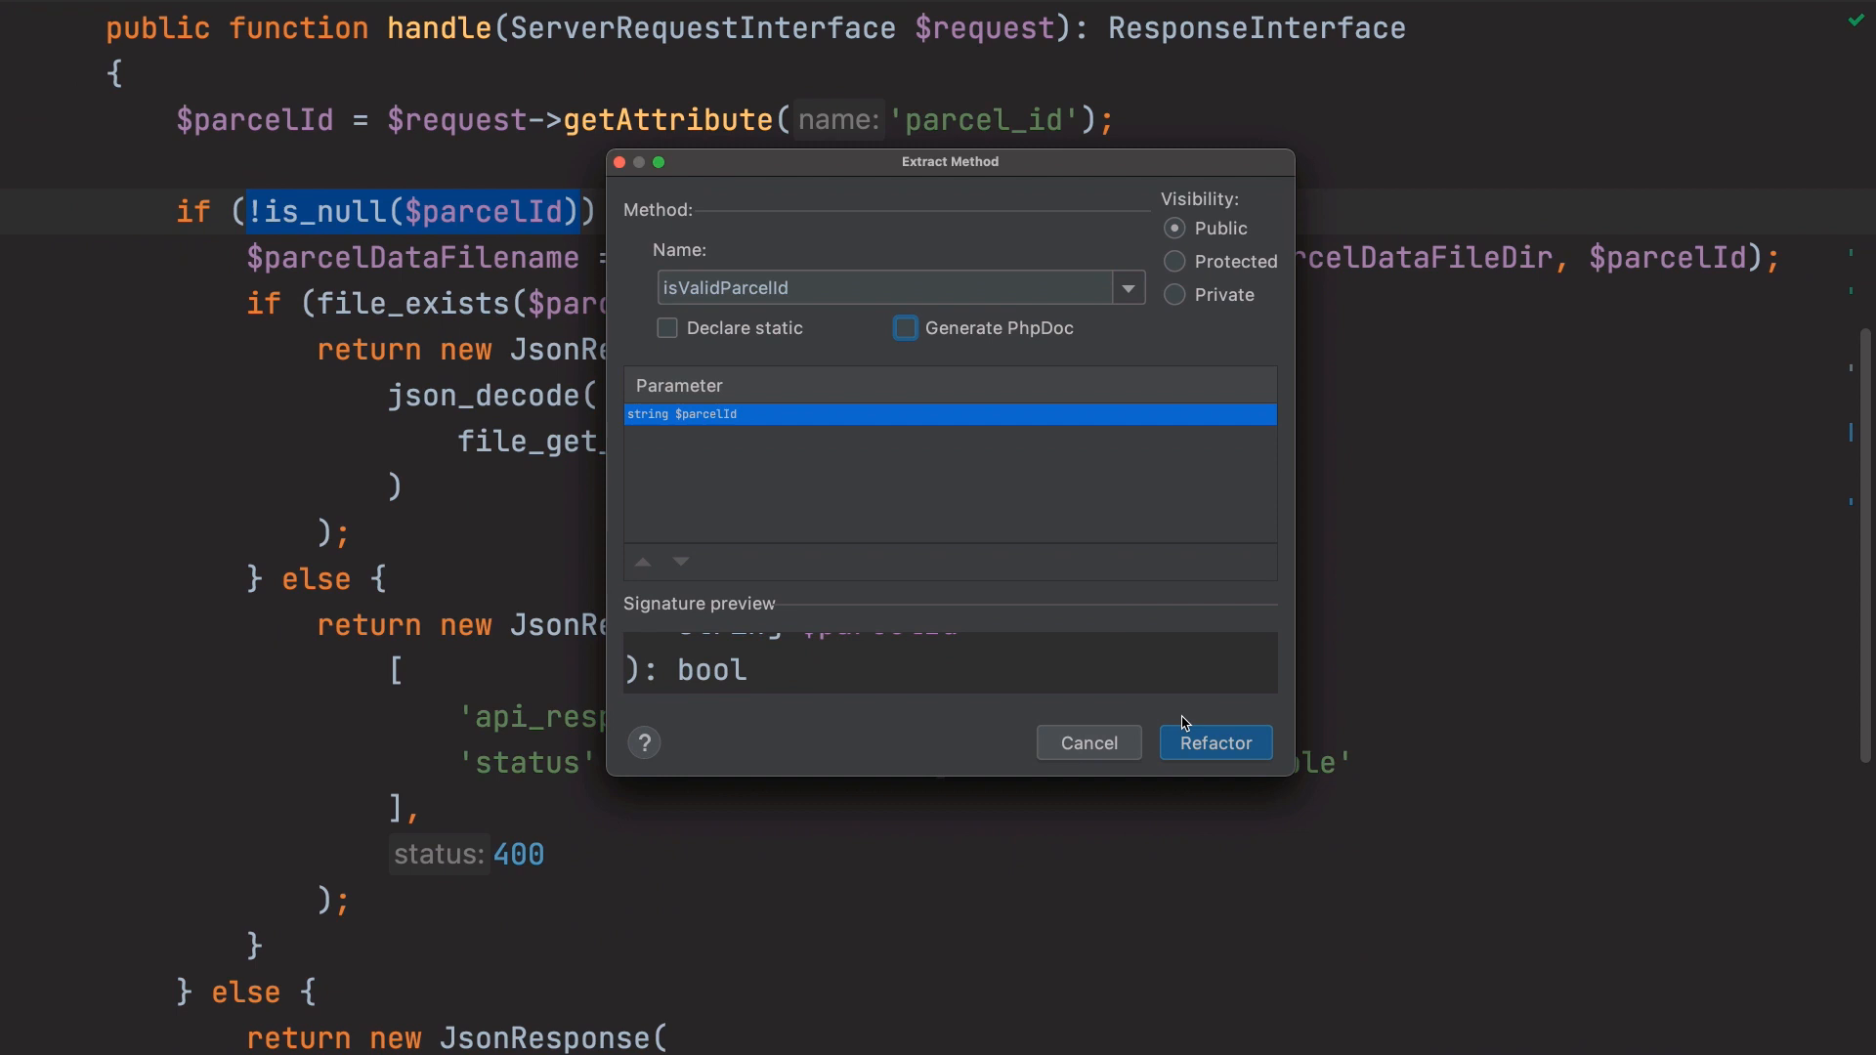
left_click(1214, 742)
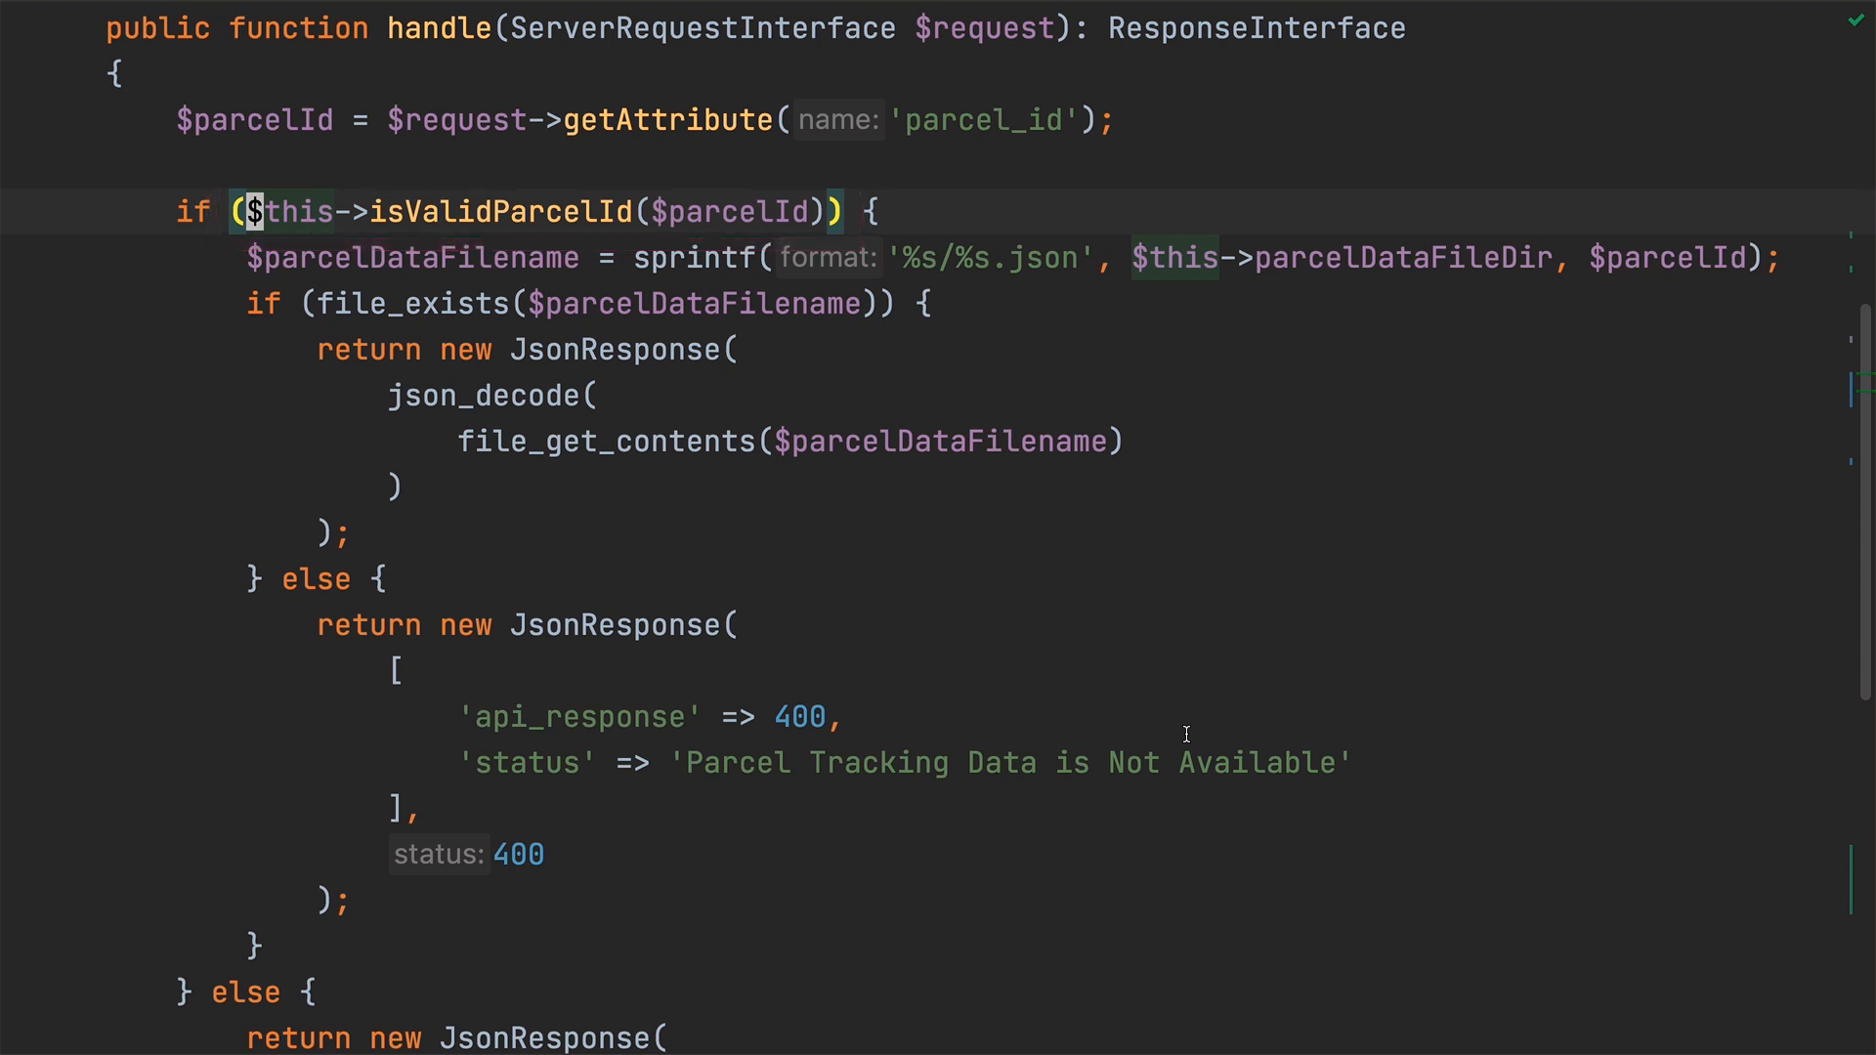
mouse_move(686, 406)
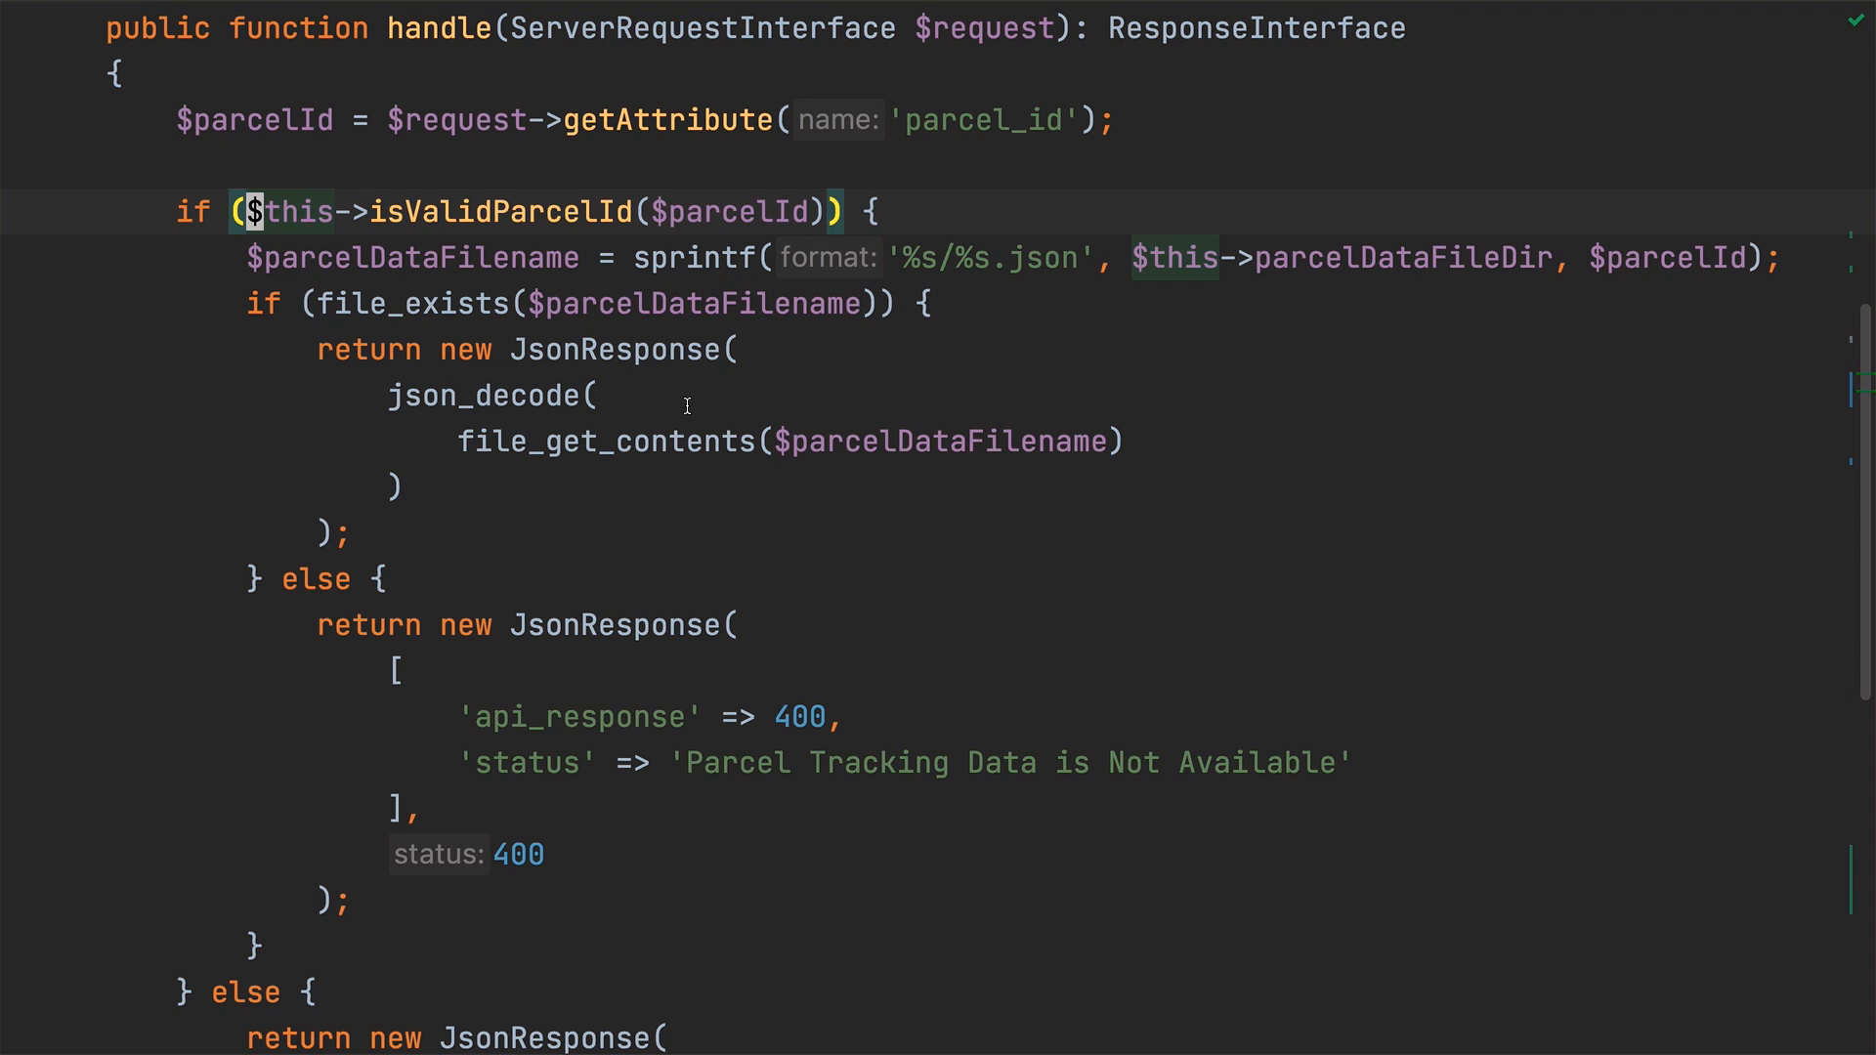
Step: Jump to the isValidParcelId method declaration at the end of the class
left_click(500, 211)
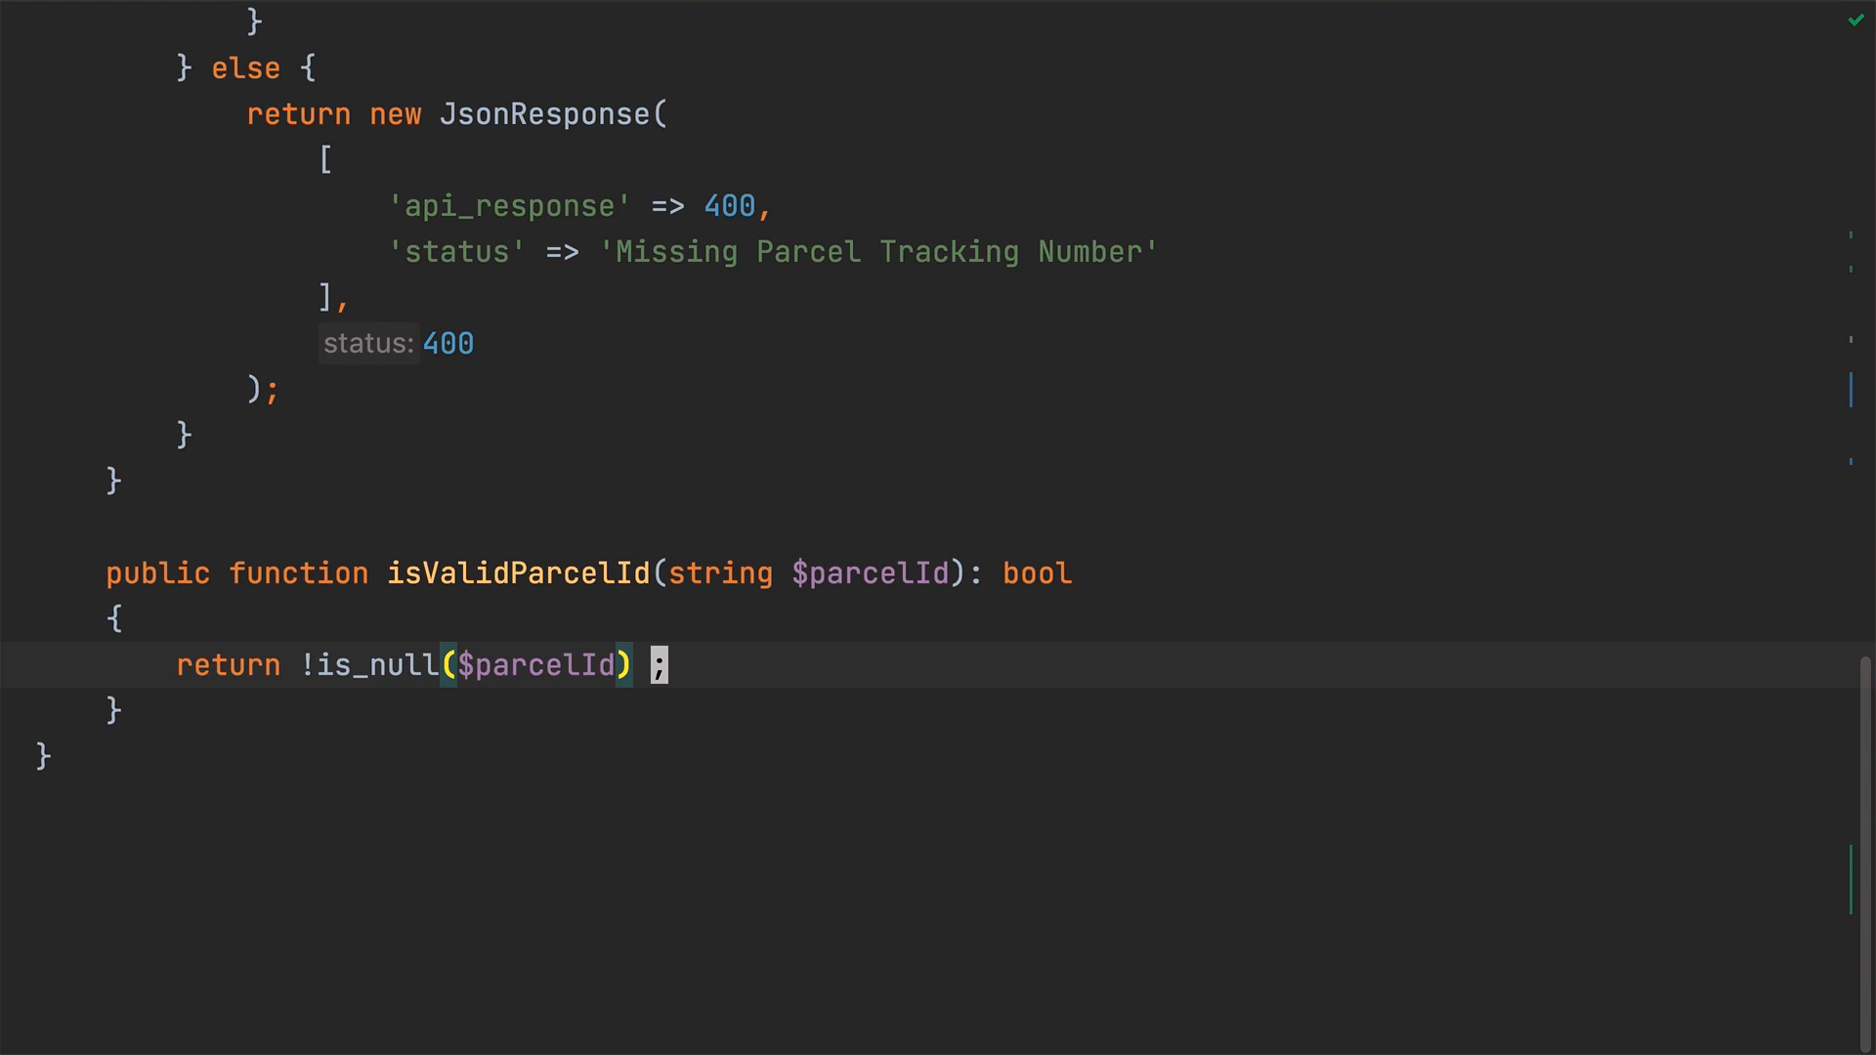
type("&& preg_match()")
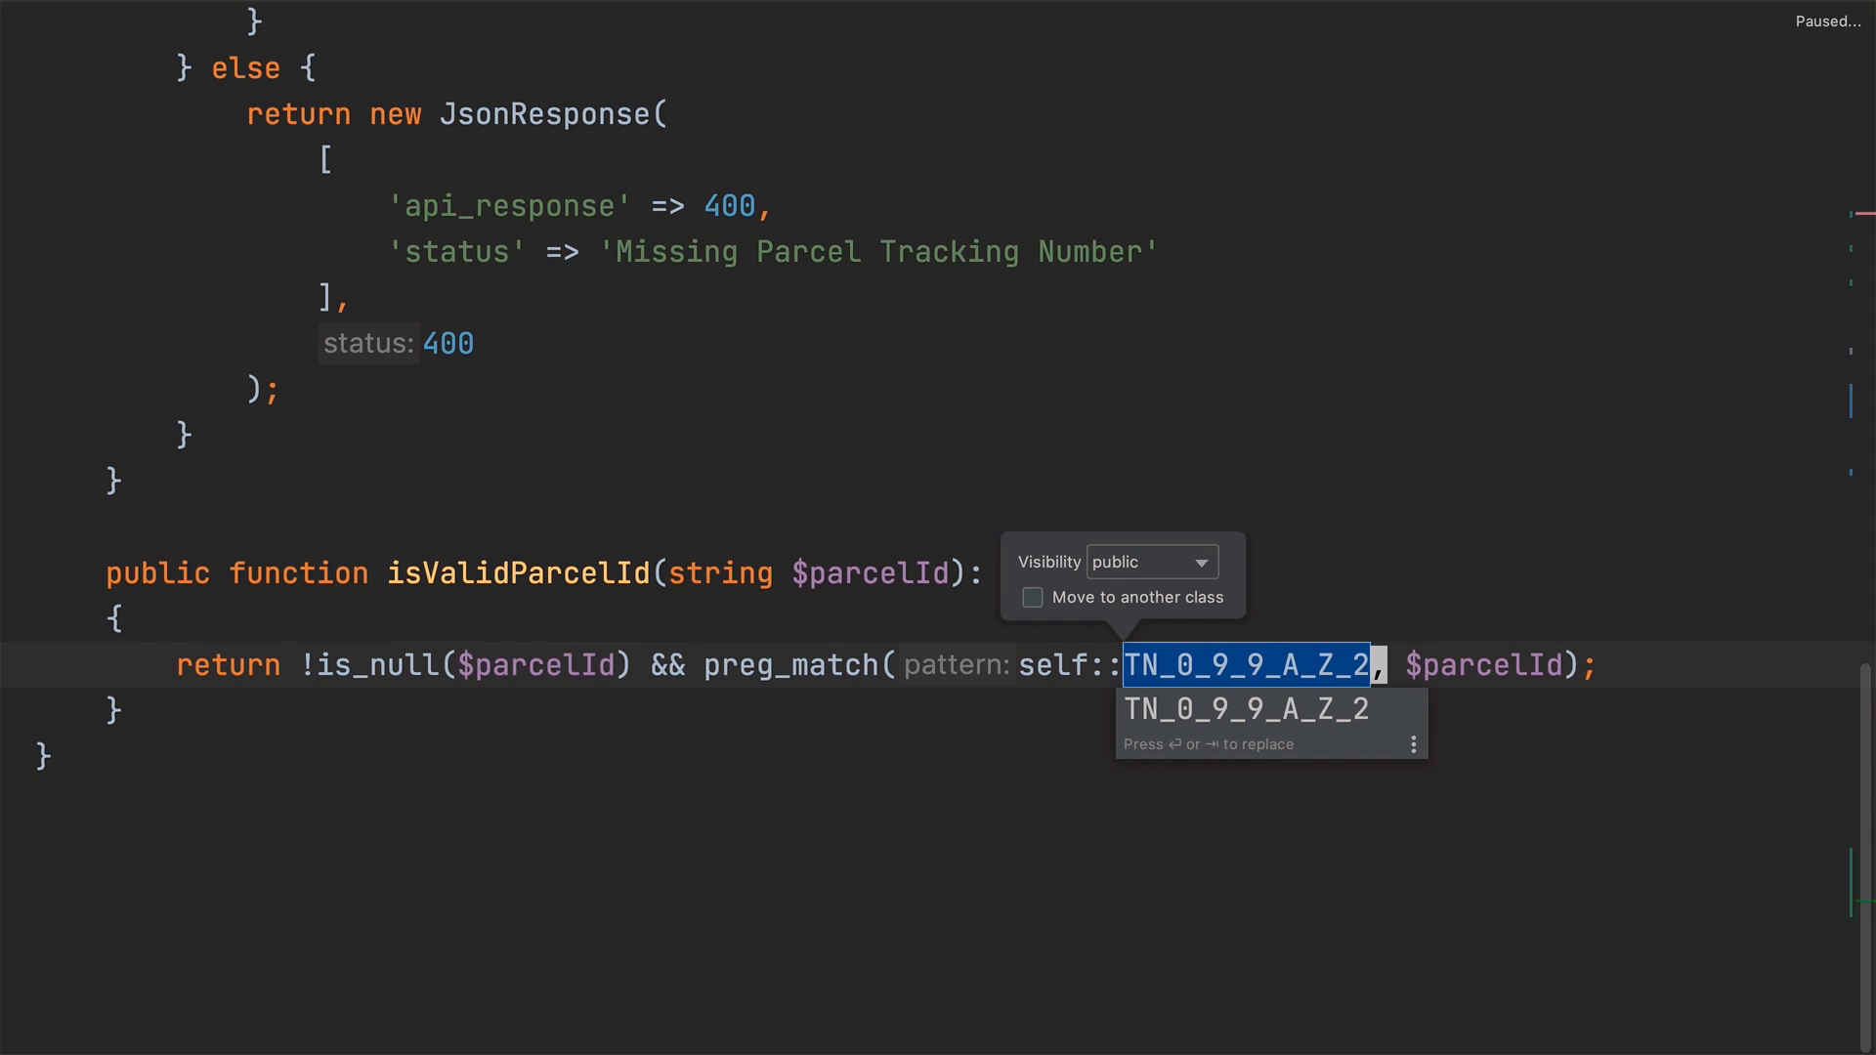
Step: Name the introduced regex constant REGEX_PARCEL_ID
type("REGEX_P")
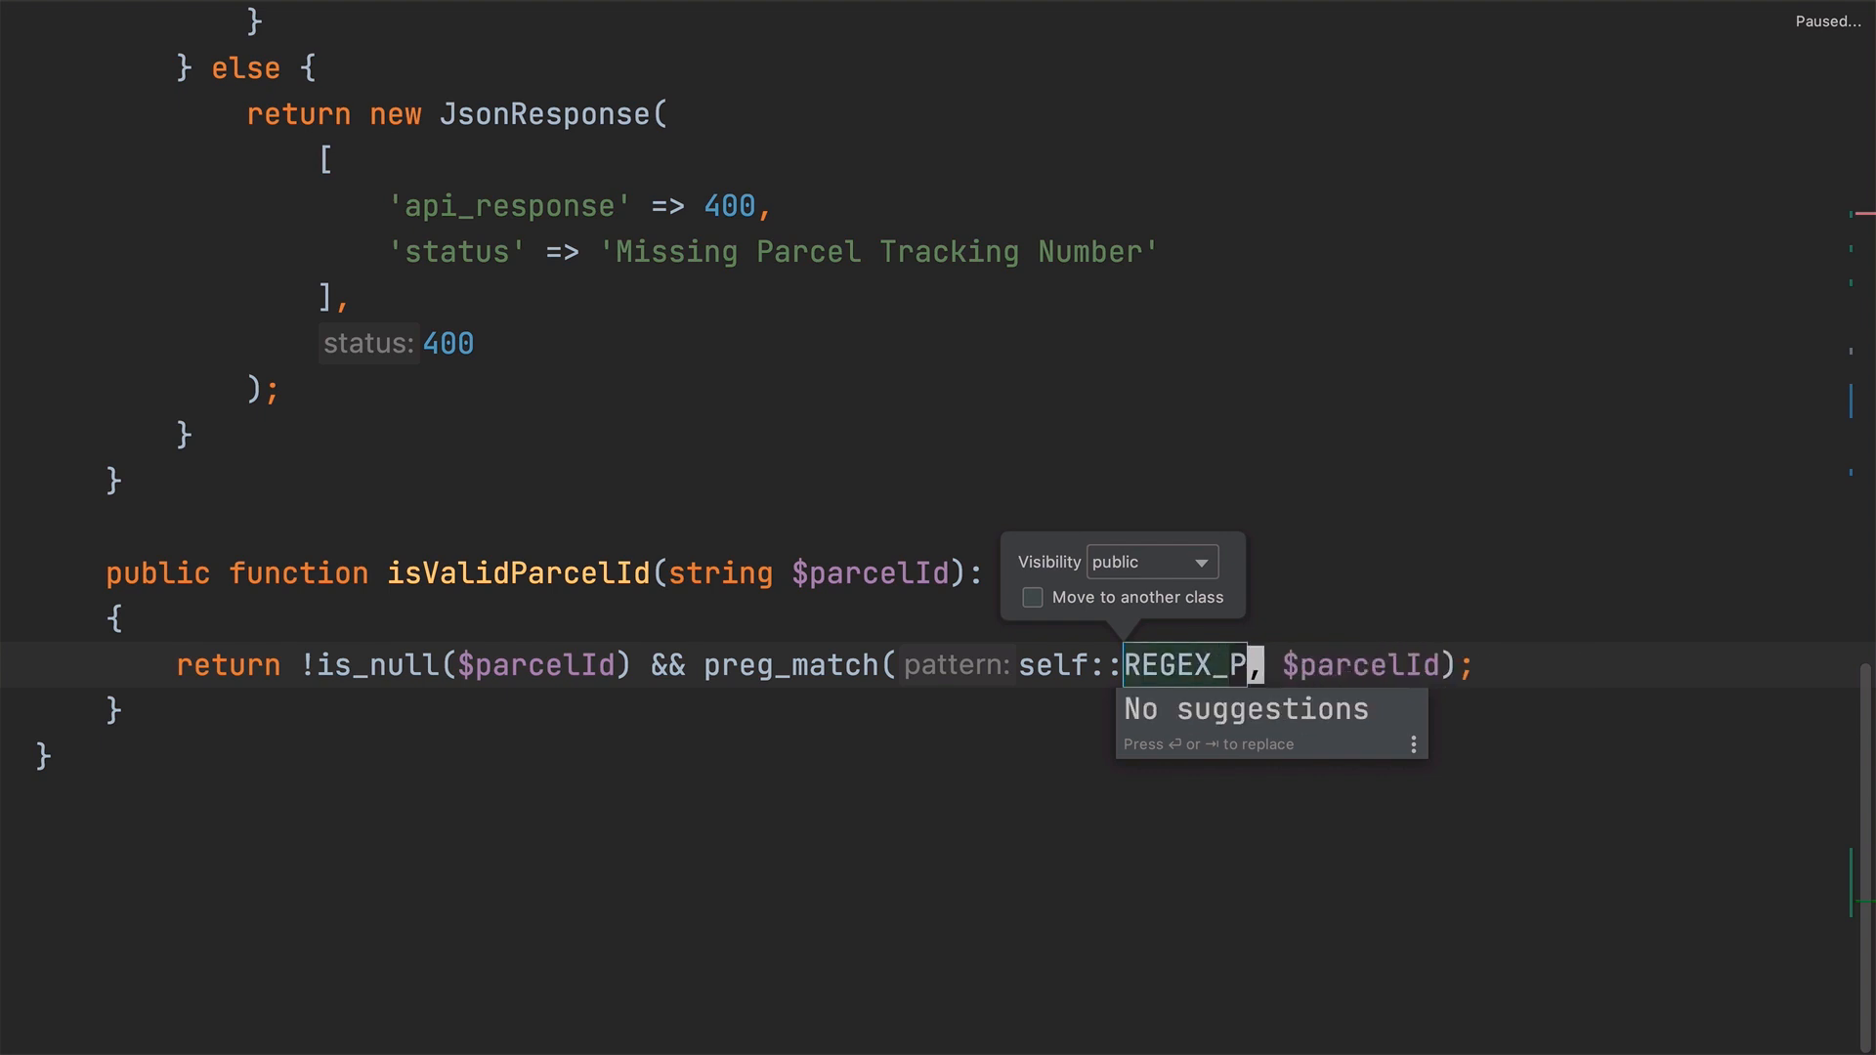
type("ARCEL_ID")
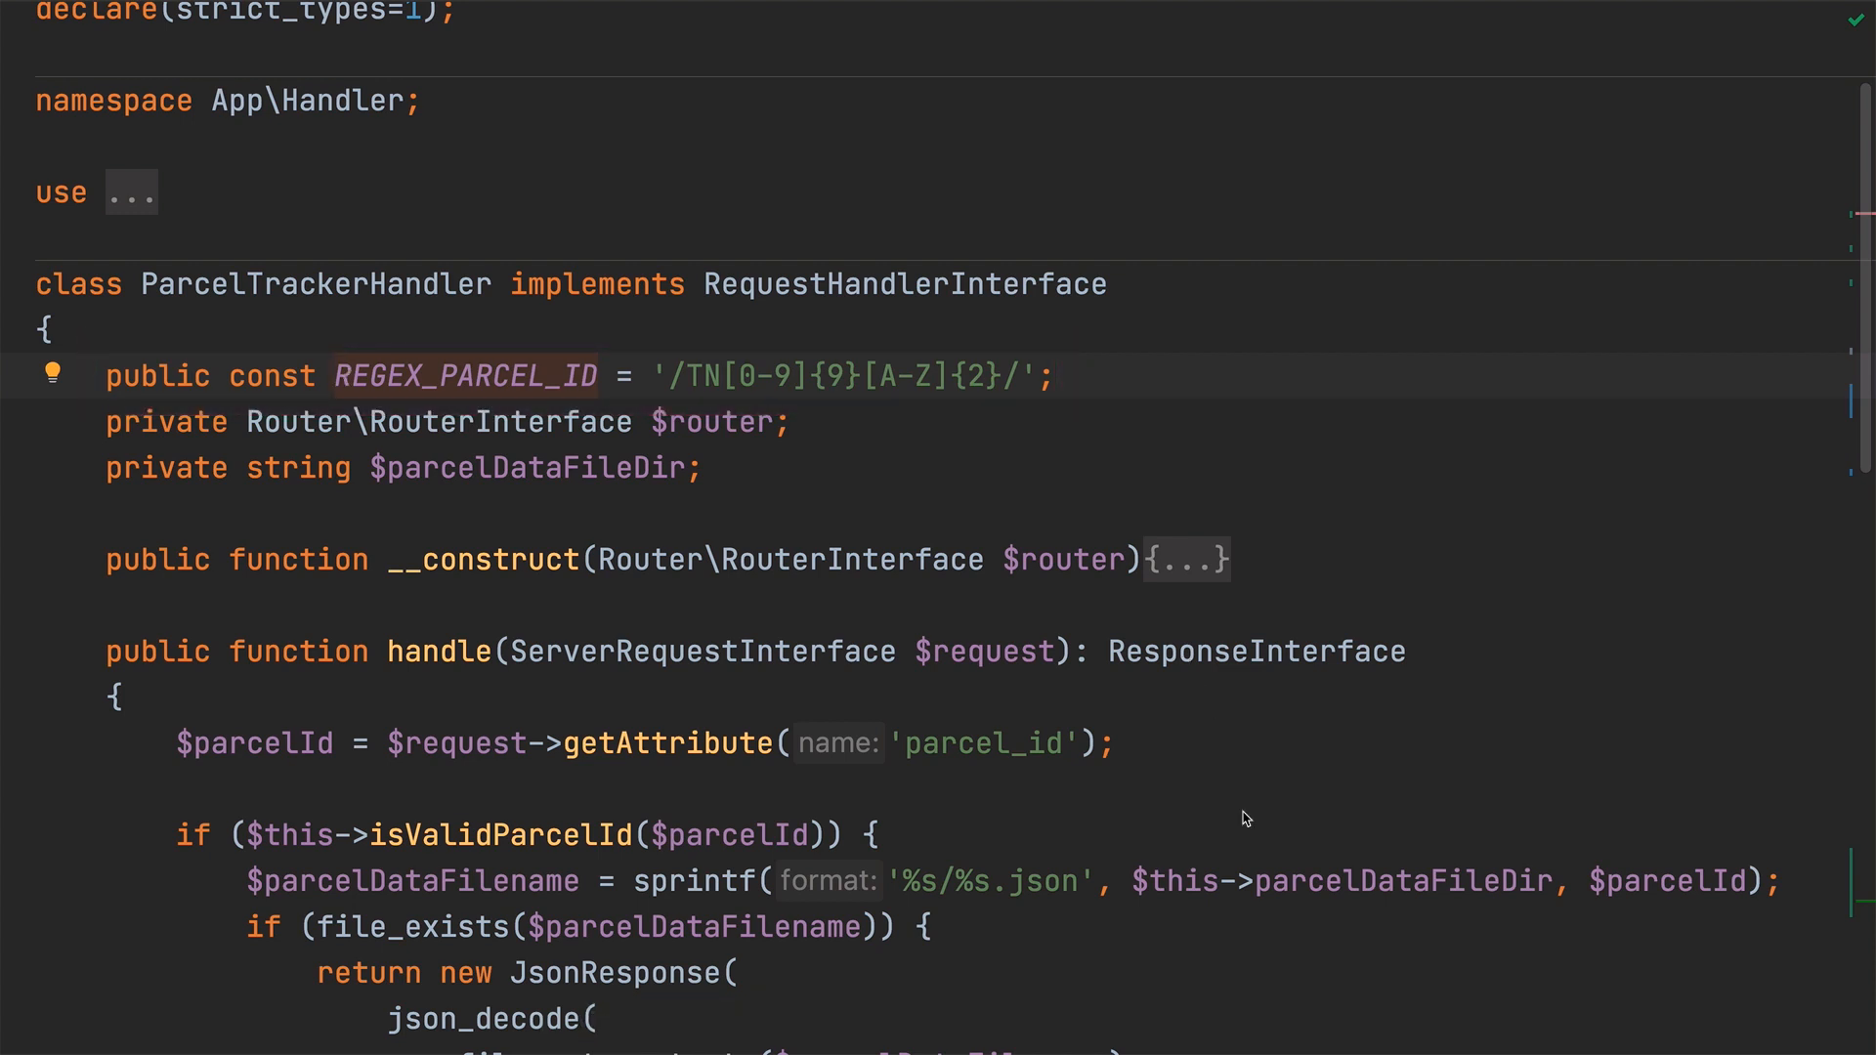
Step: Extract file_exists($parcelDataFilename) into an isValidParcelFilename method without a PhpDoc comment
scroll("down", 3)
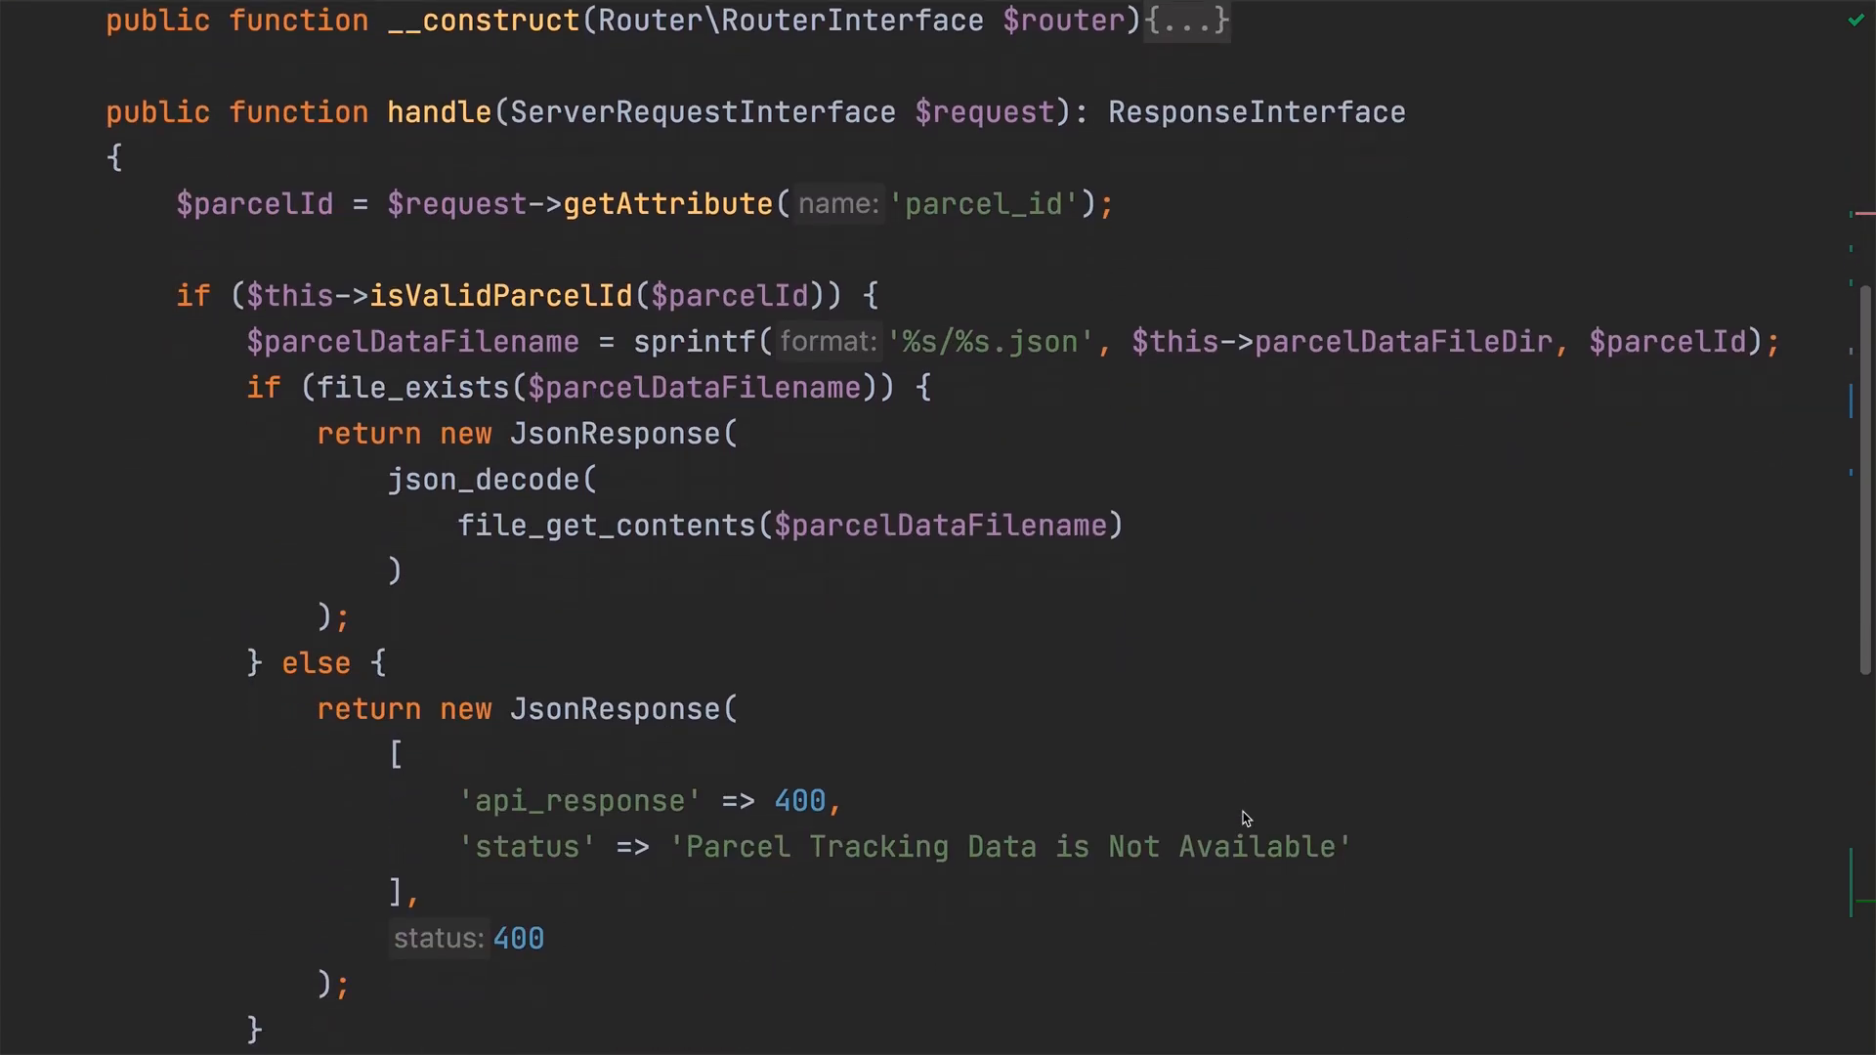
mouse_move(871, 395)
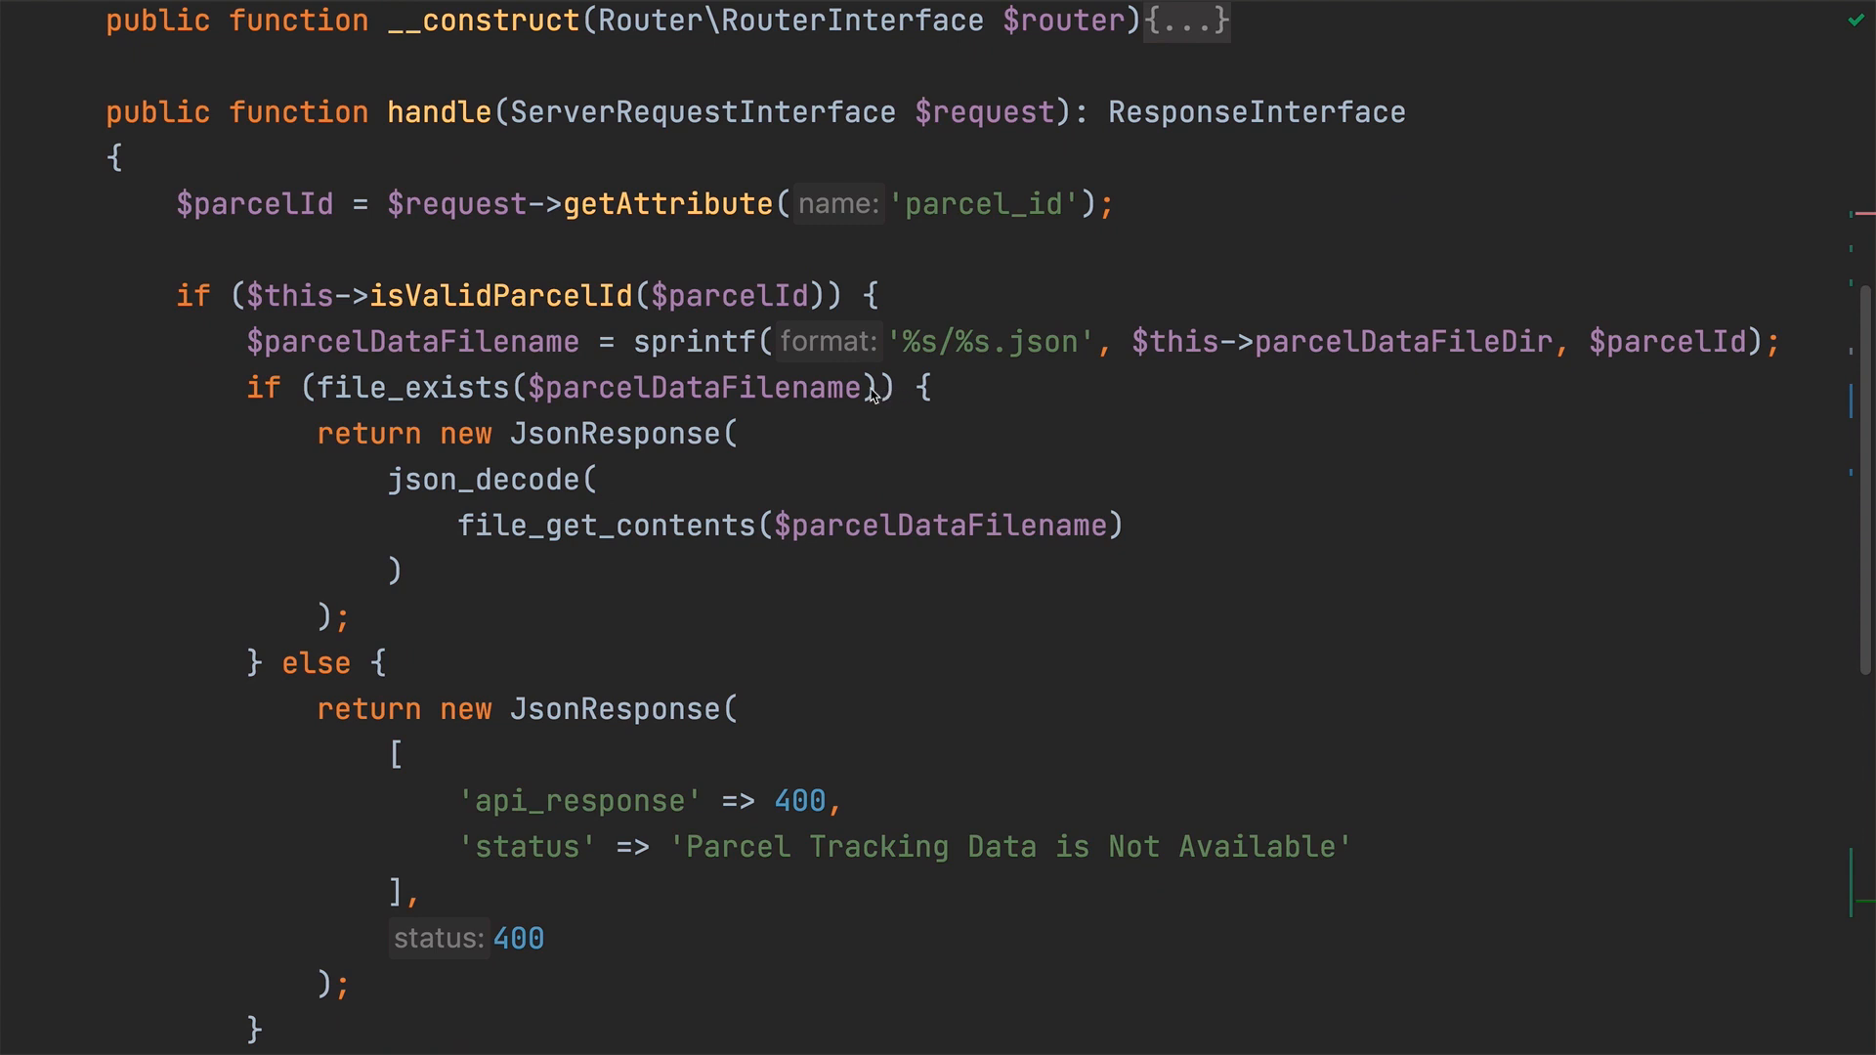
left_click(873, 387)
type("isValidPar")
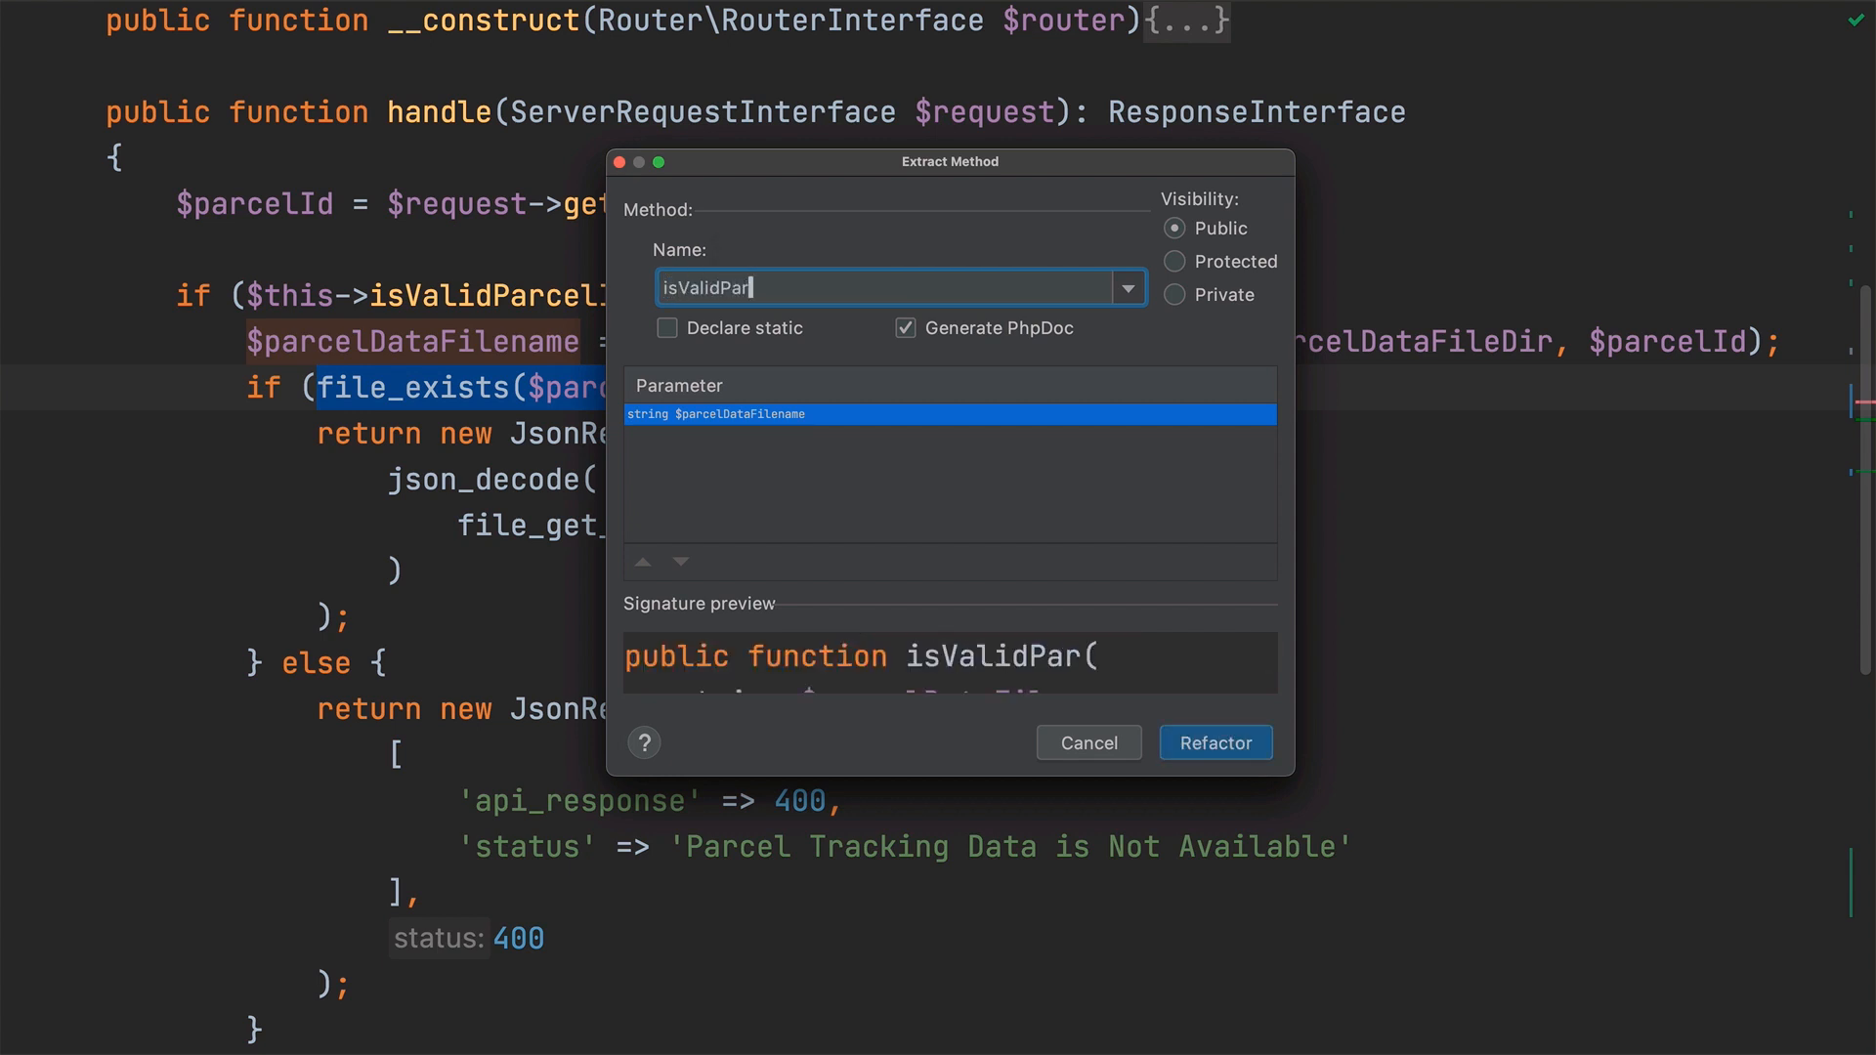
type("celFilename")
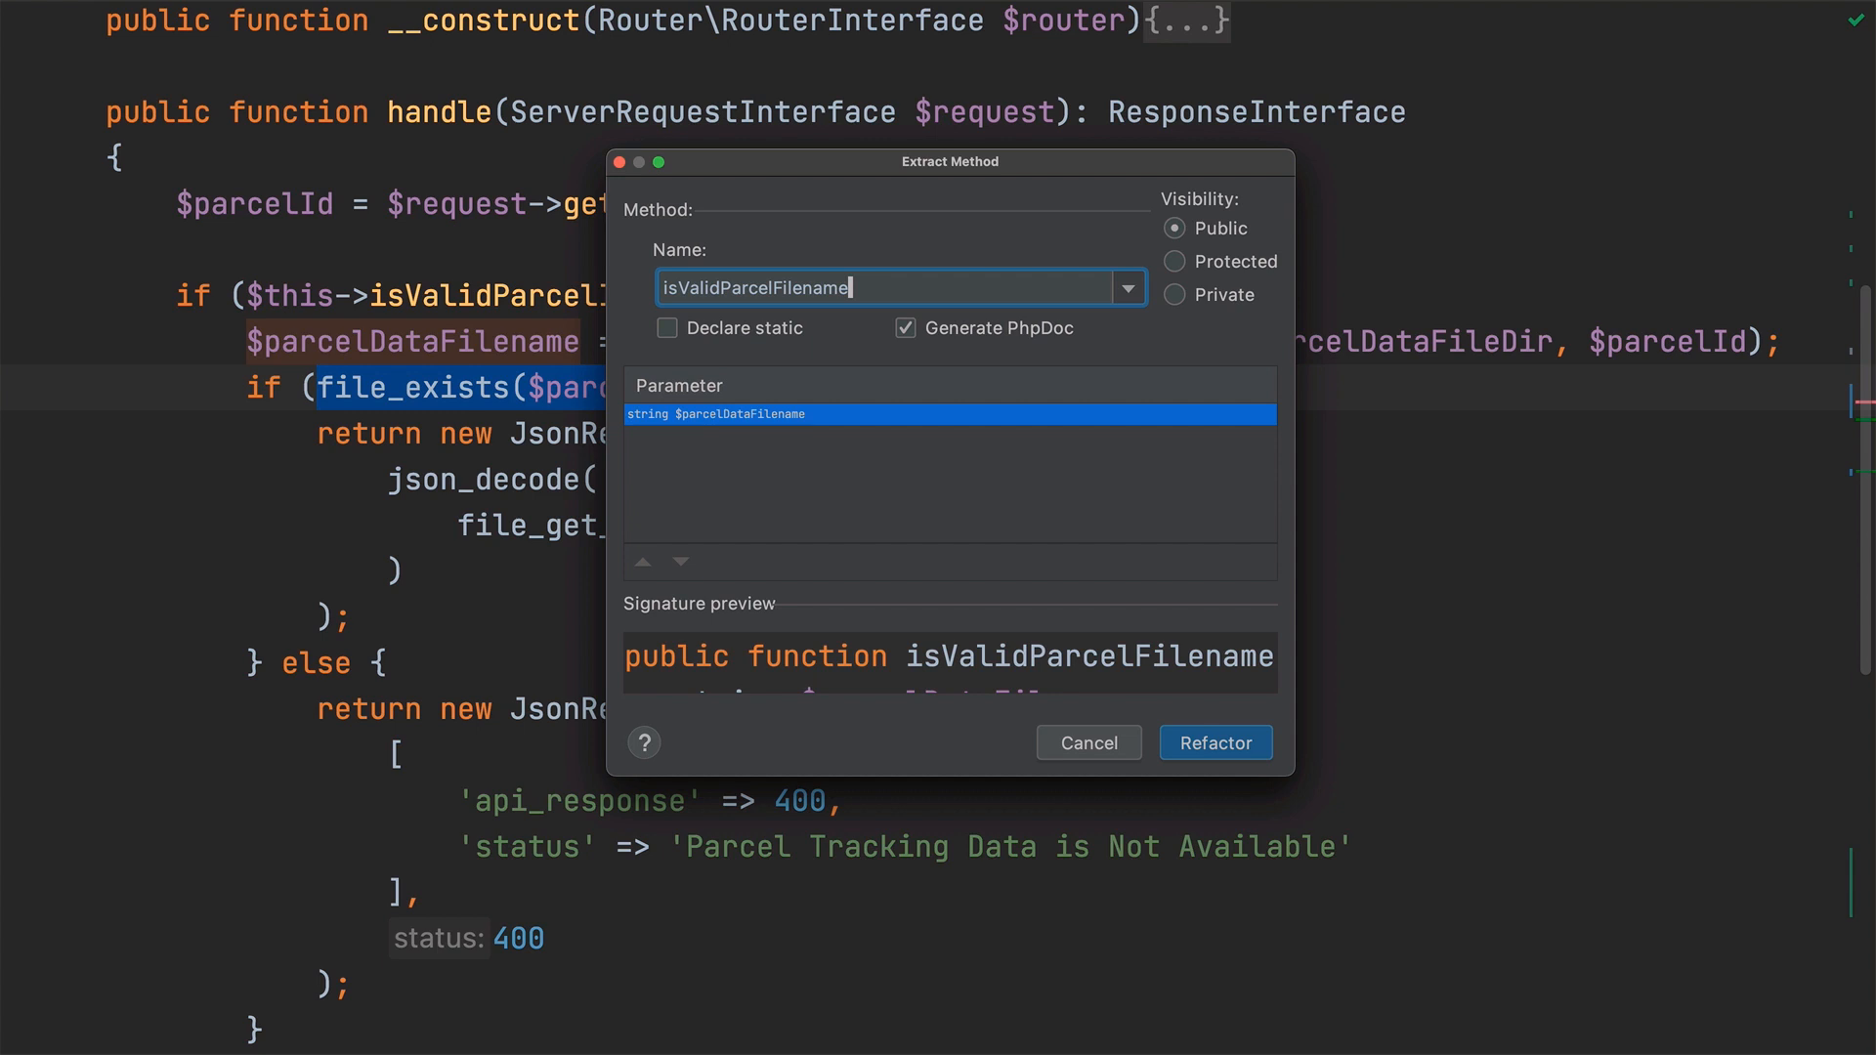
left_click(904, 328)
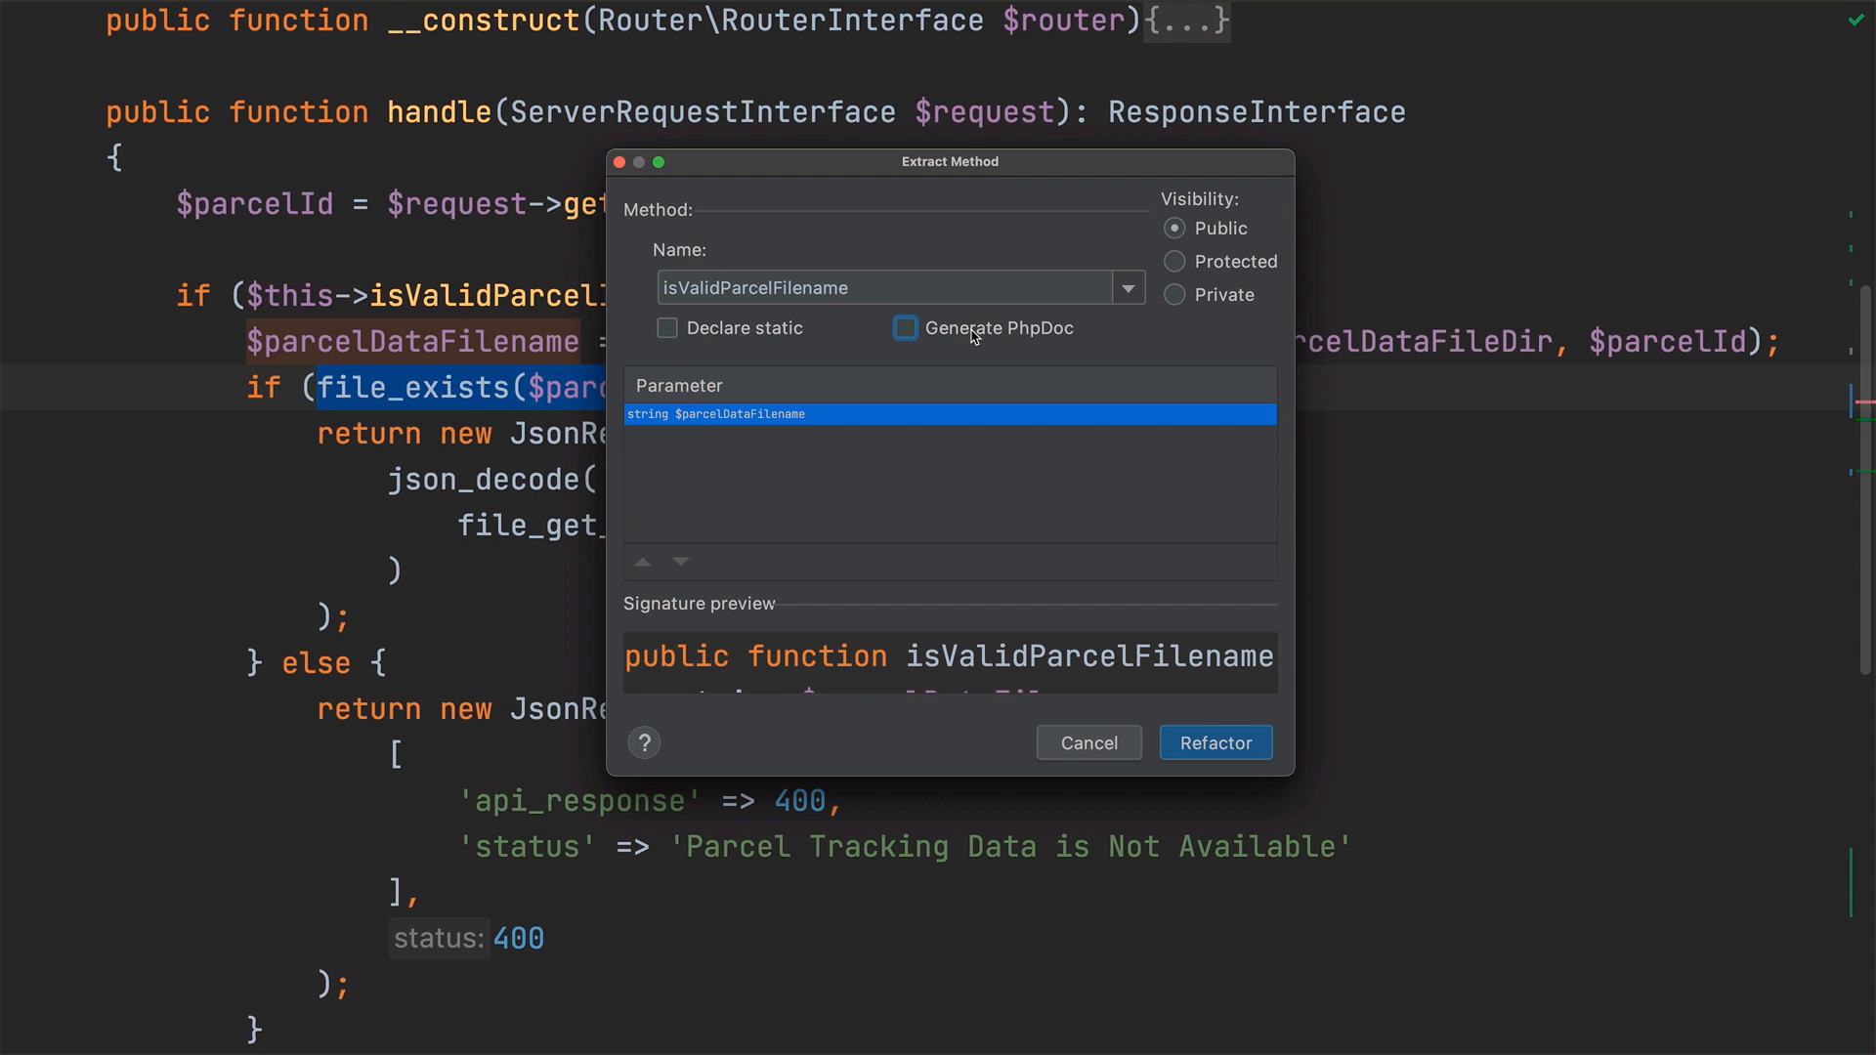
left_click(1213, 743)
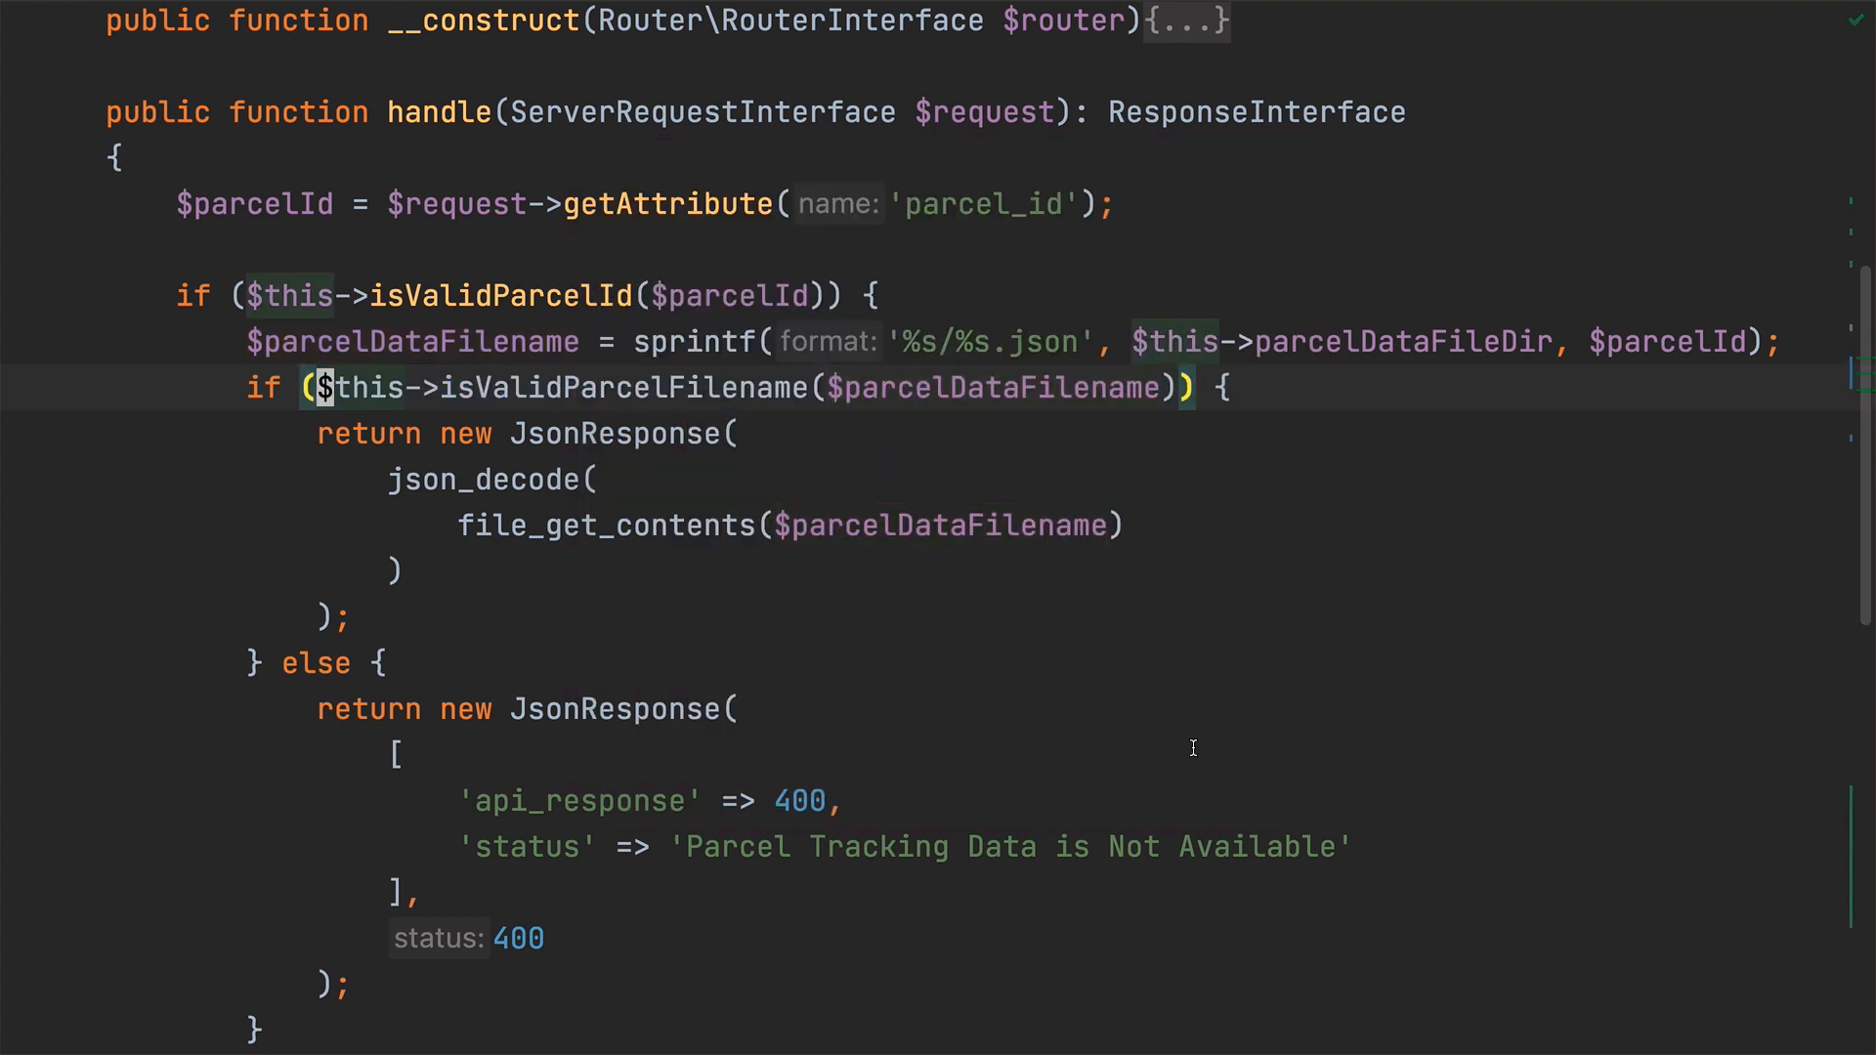
mouse_move(1172, 721)
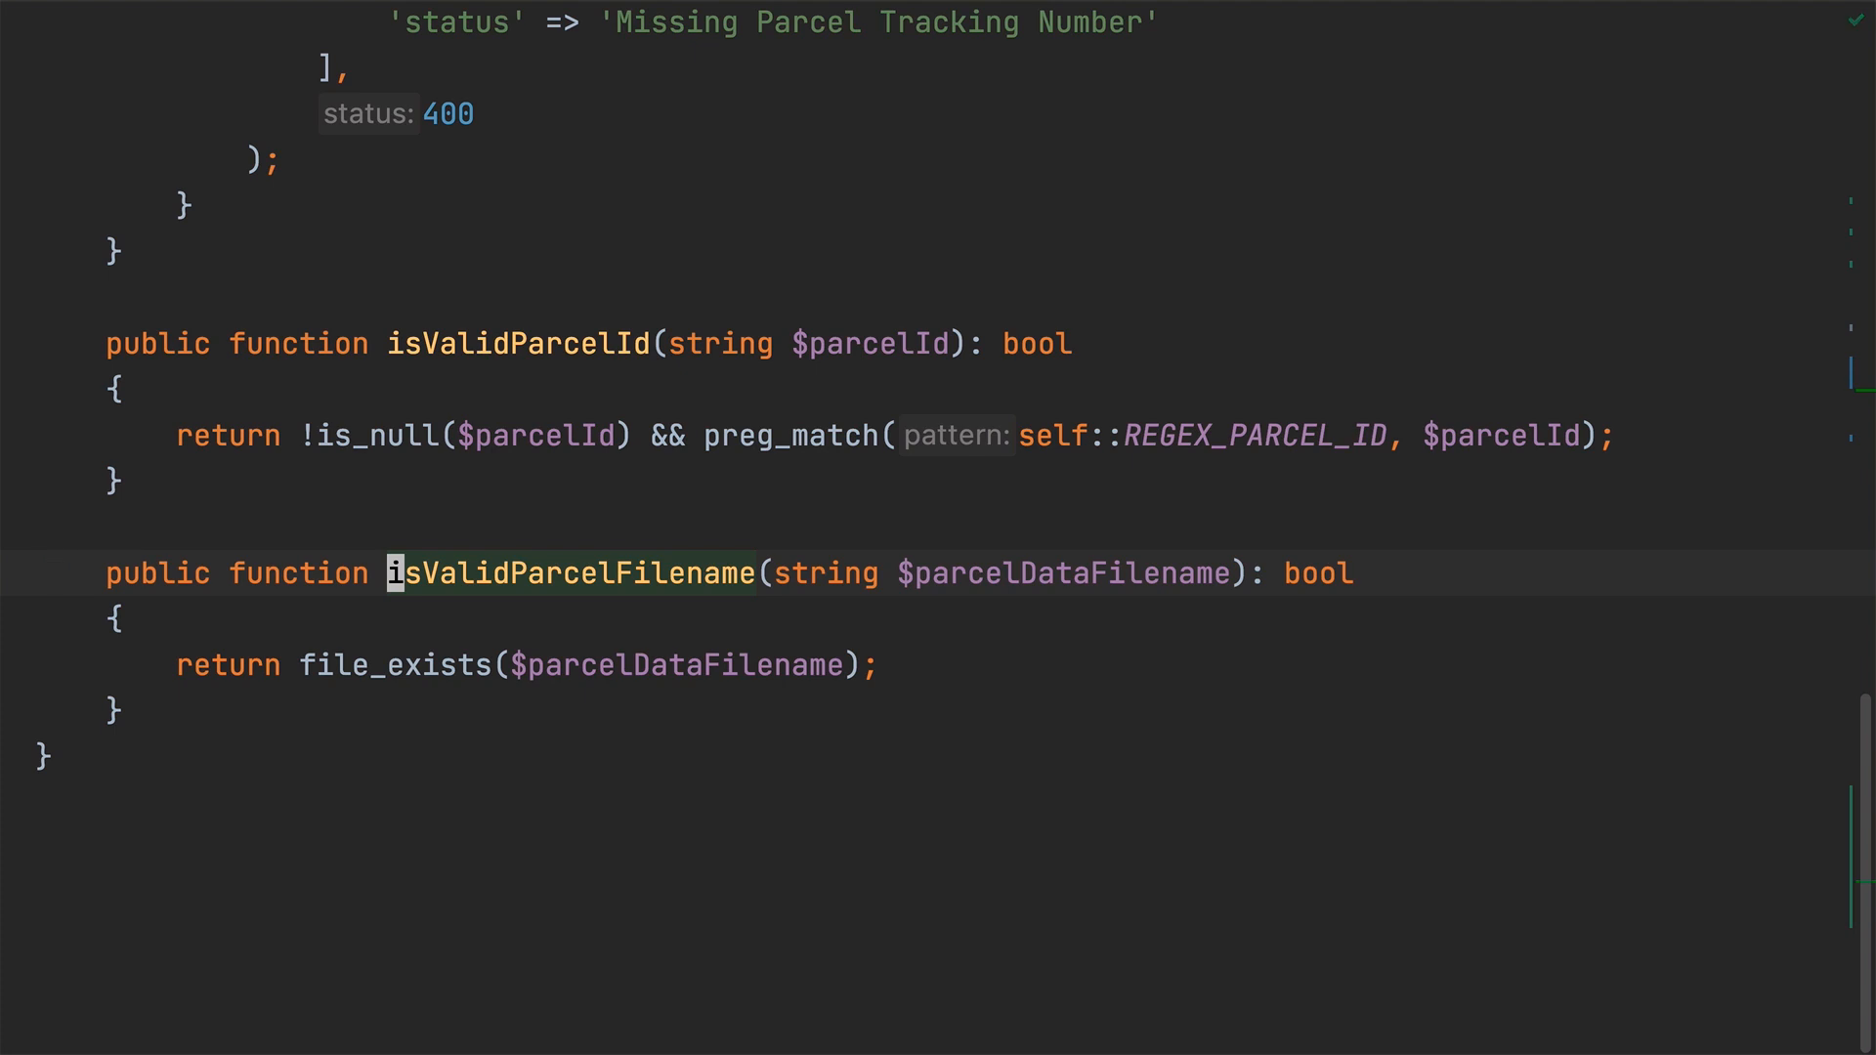
Step: Append && is_readable and a filesize($parcelDataFilename) check to isValidParcelFilename's return
type("&&")
type("is_readable($parcelDataFilename) &&")
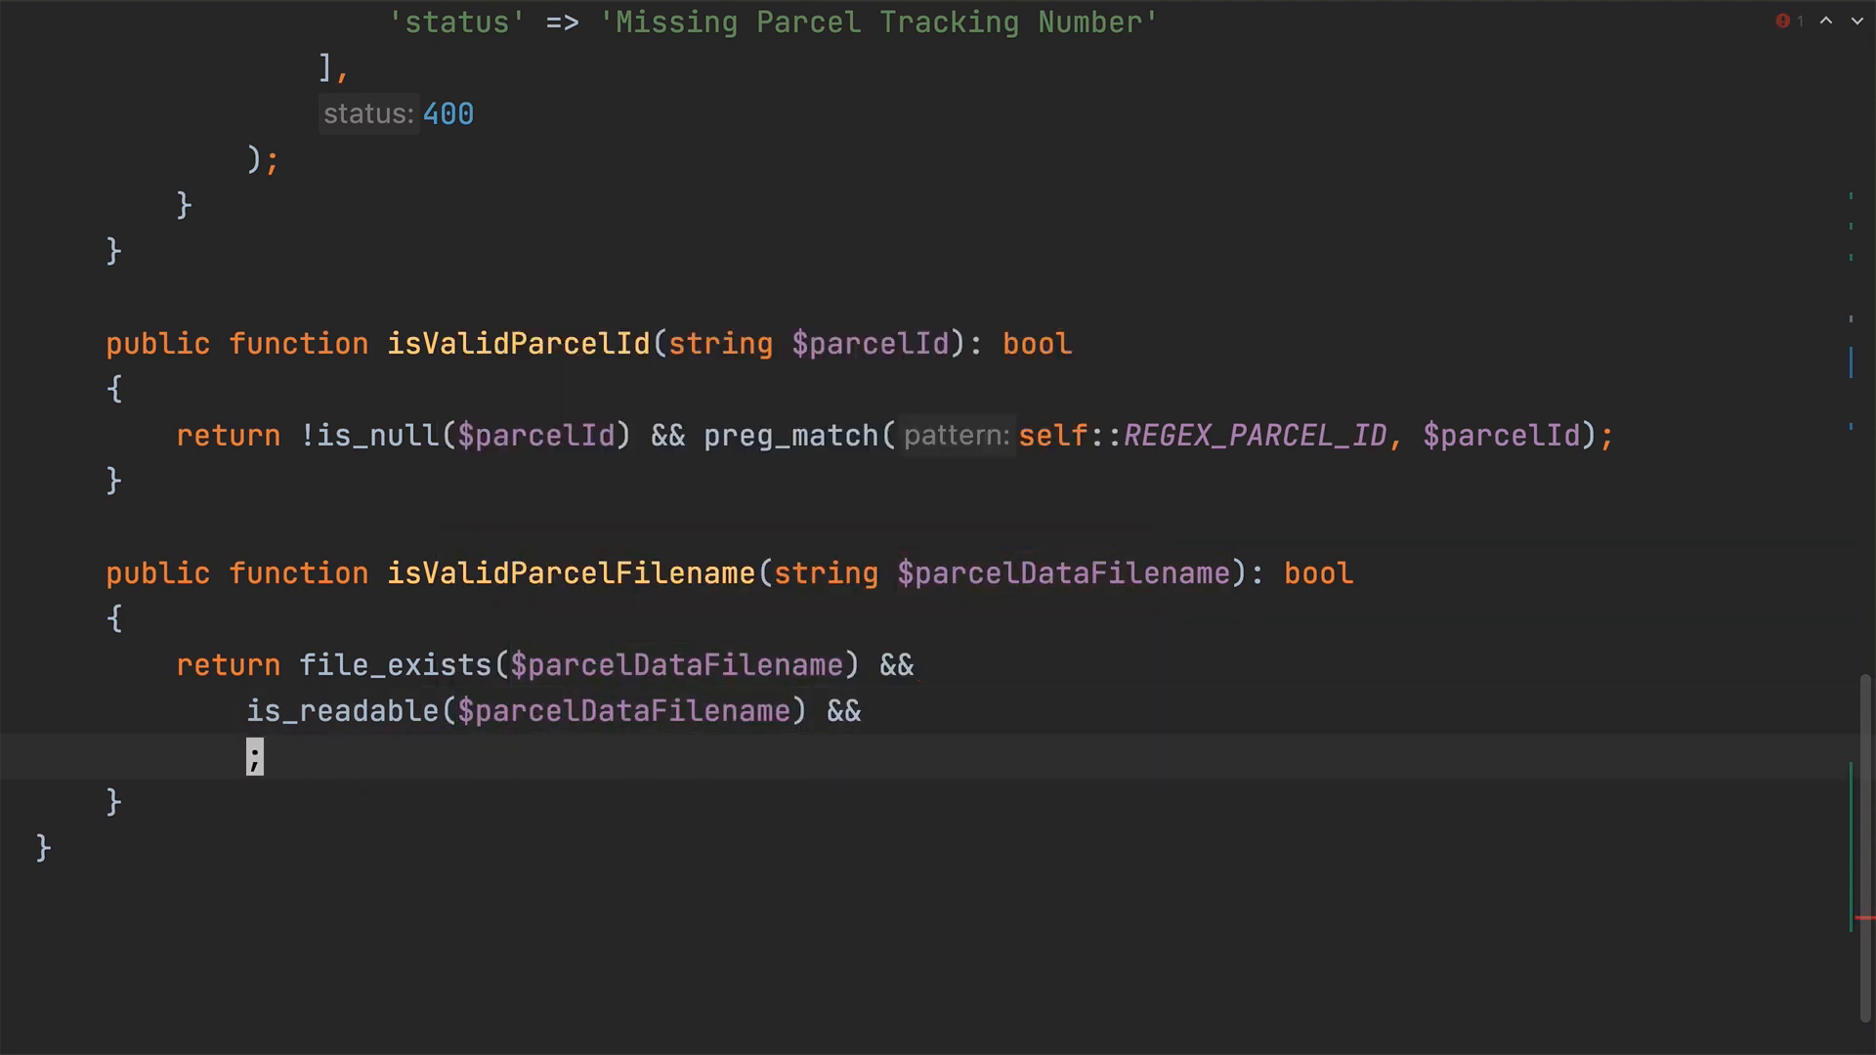
type("filesize($")
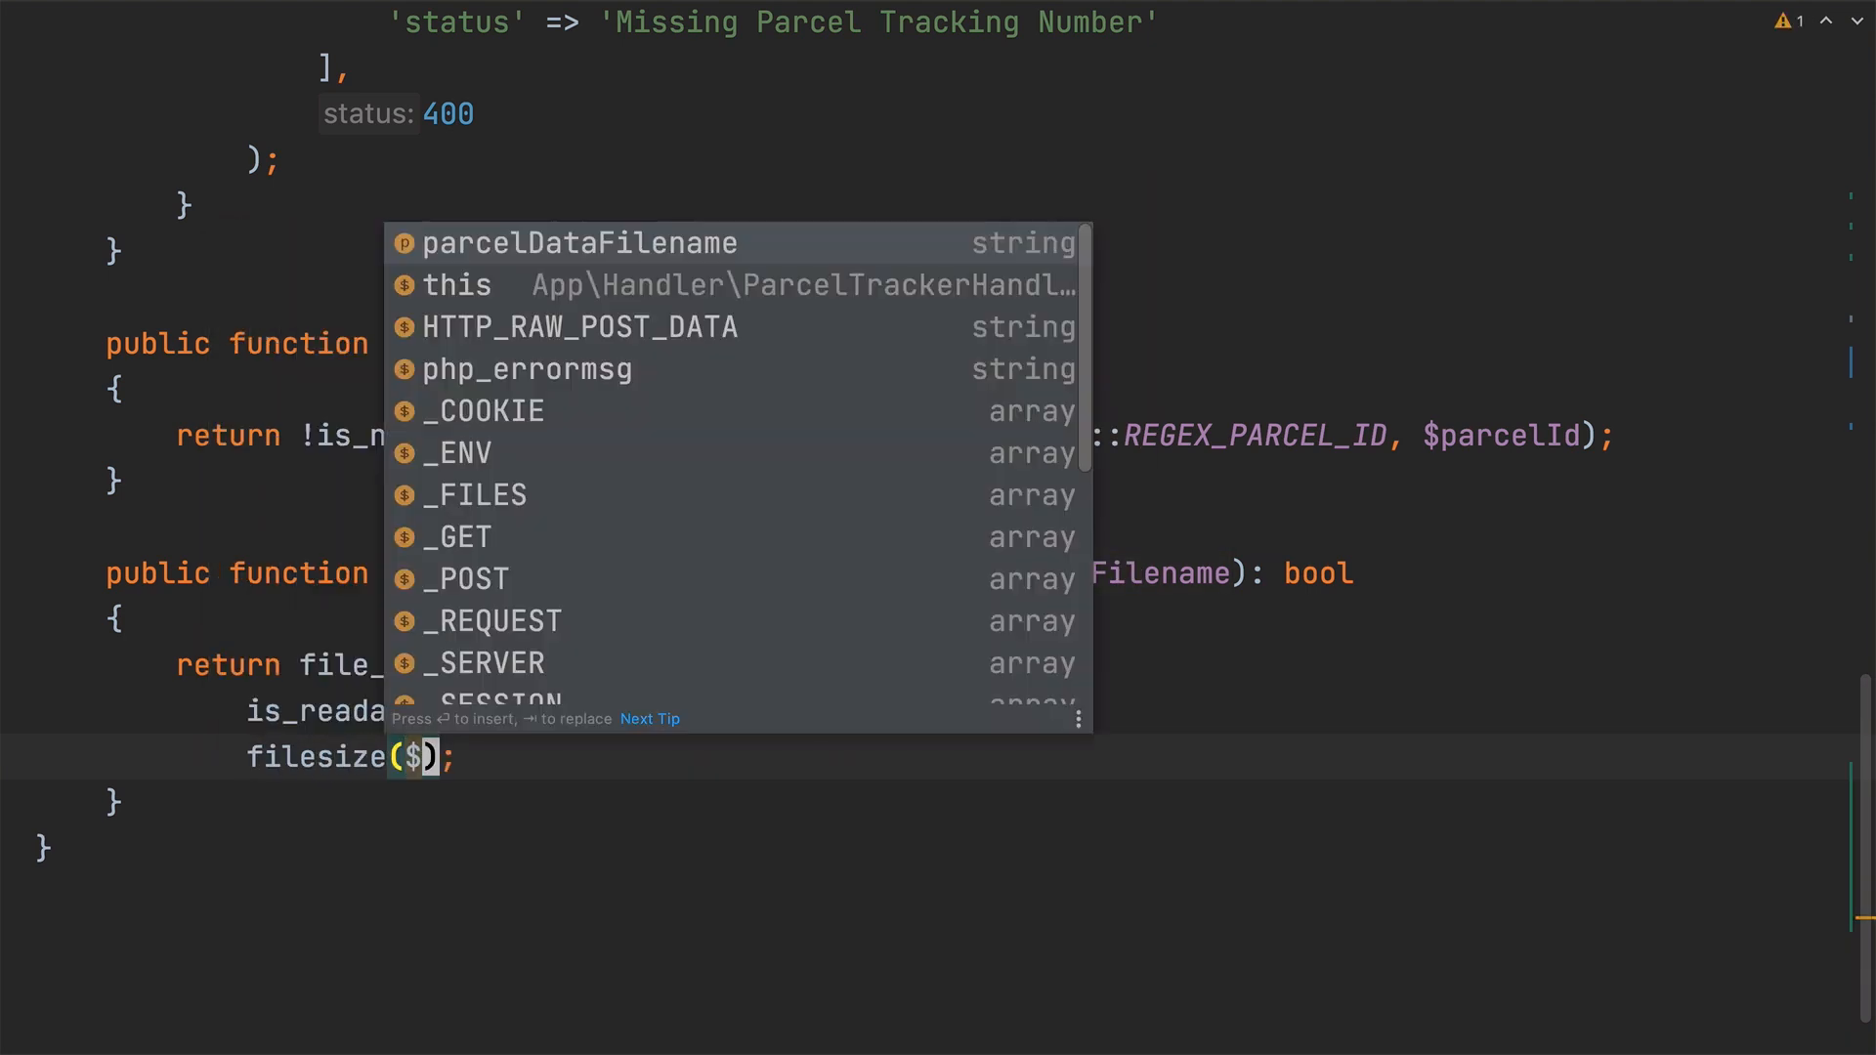